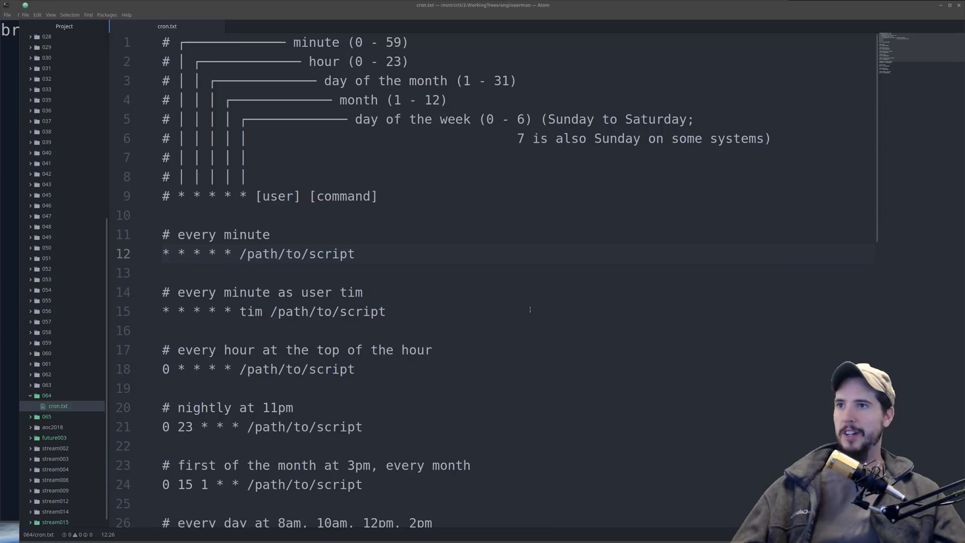
pyautogui.moveTo(576, 329)
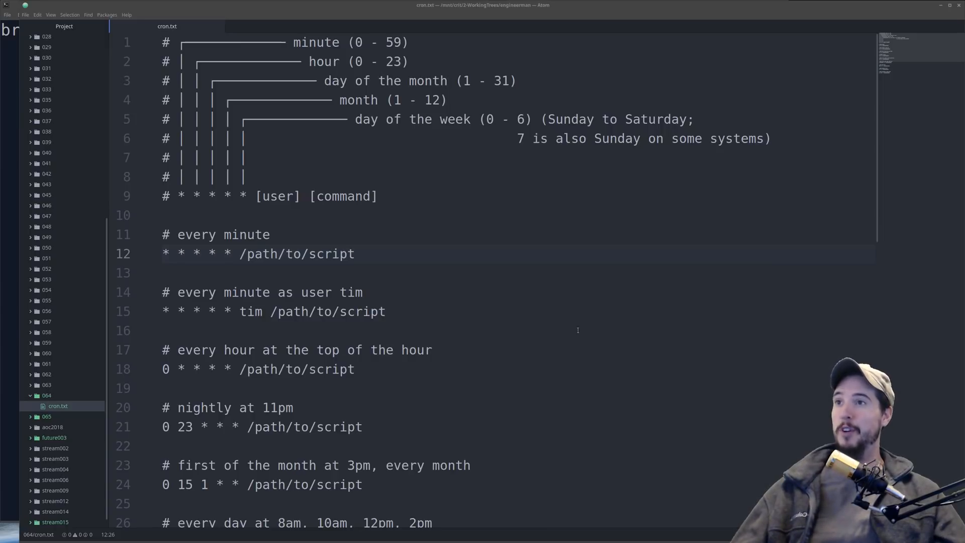
pyautogui.moveTo(282, 221)
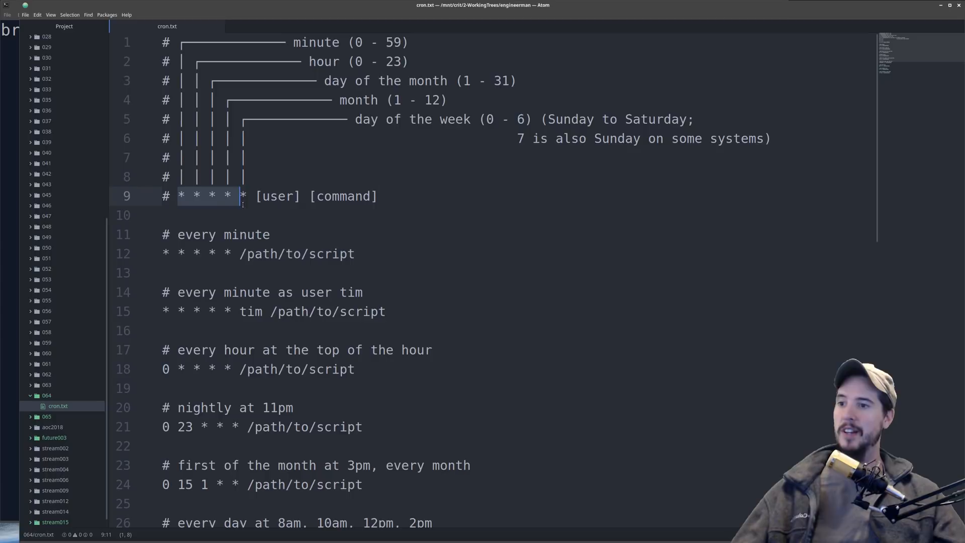
# Position the cursor at the Terminal prompt ready for a command
pyautogui.click(255, 196)
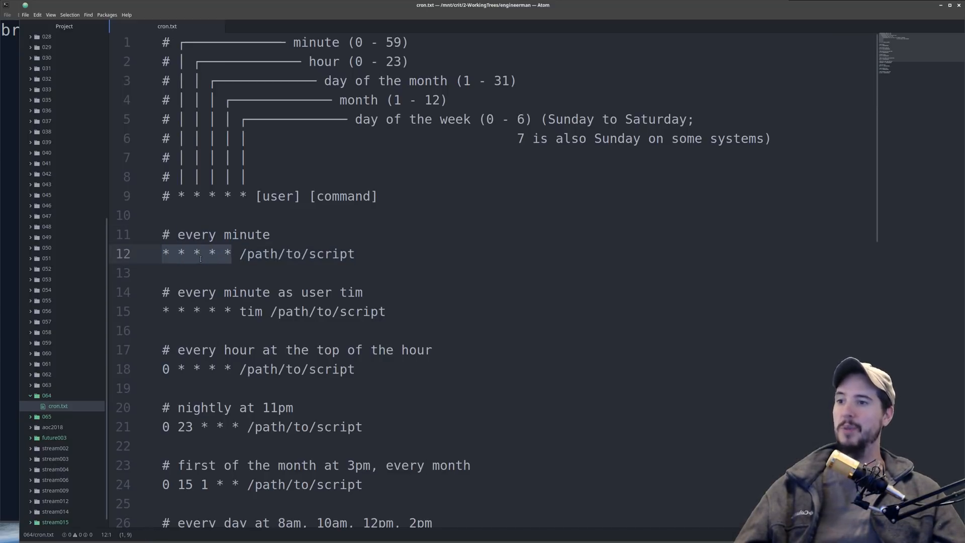
pyautogui.click(164, 253)
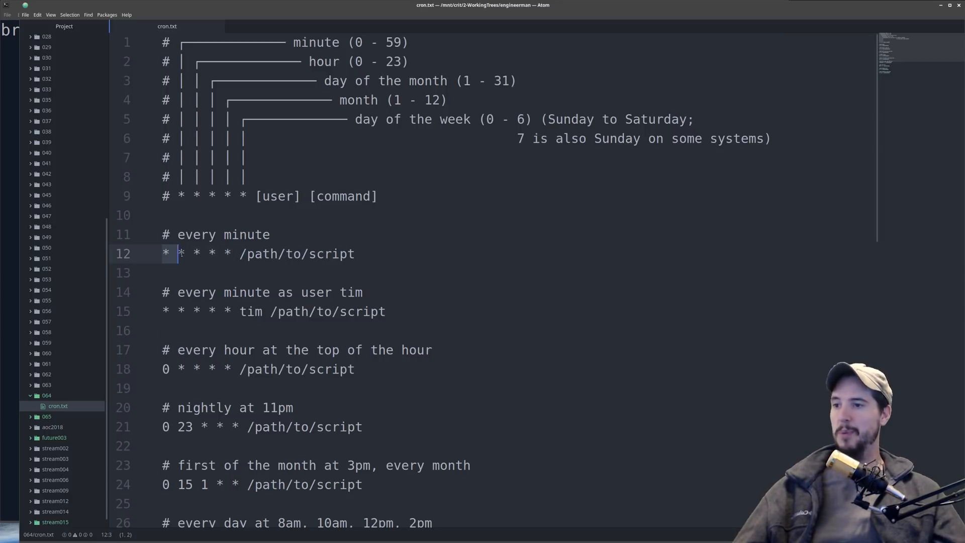
pyautogui.press('Left')
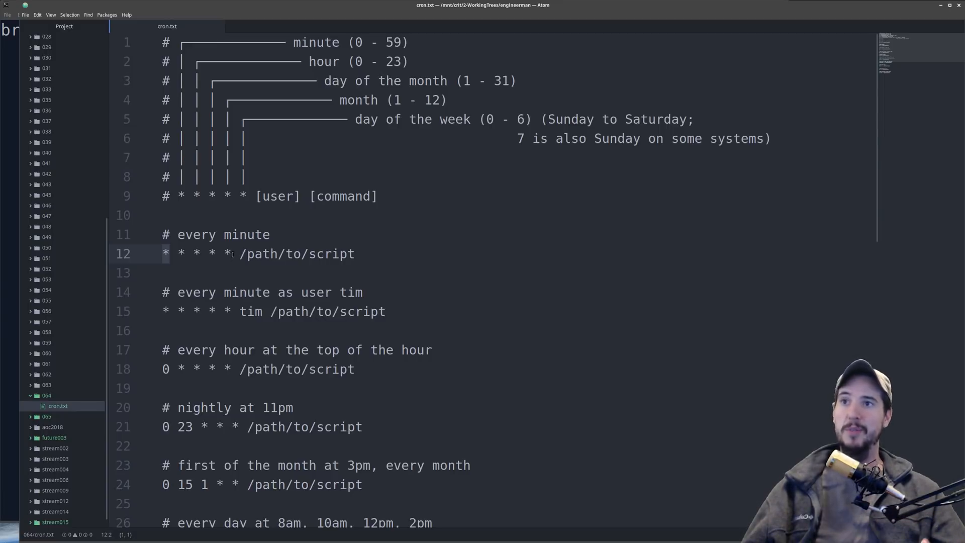
pyautogui.click(375, 254)
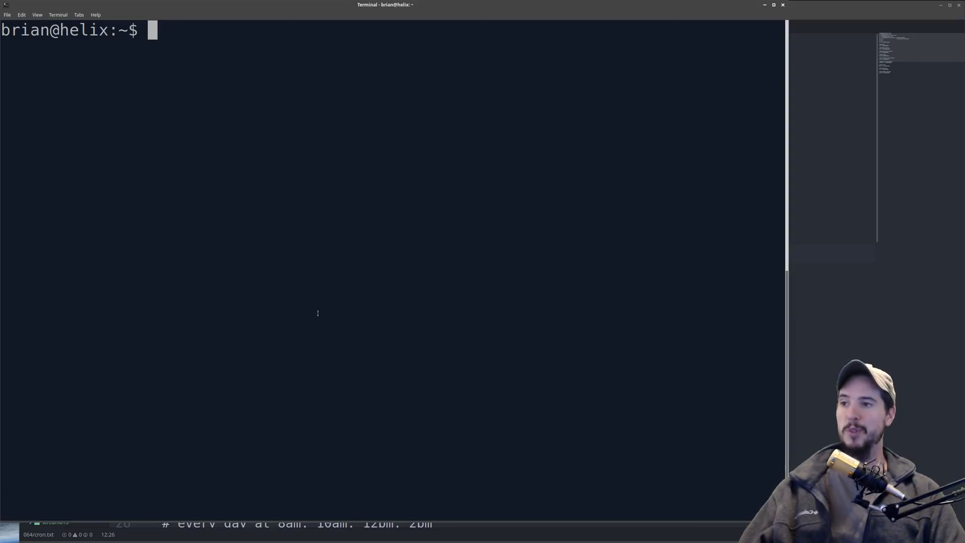
# Run crontab -e to open the current user's crontab in nano
pyautogui.write('crontab')
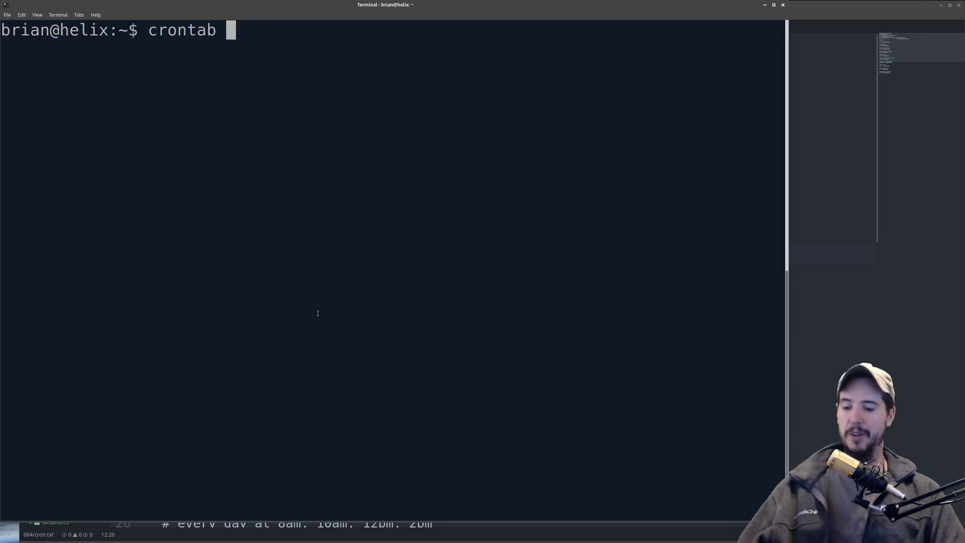
pyautogui.write('-e')
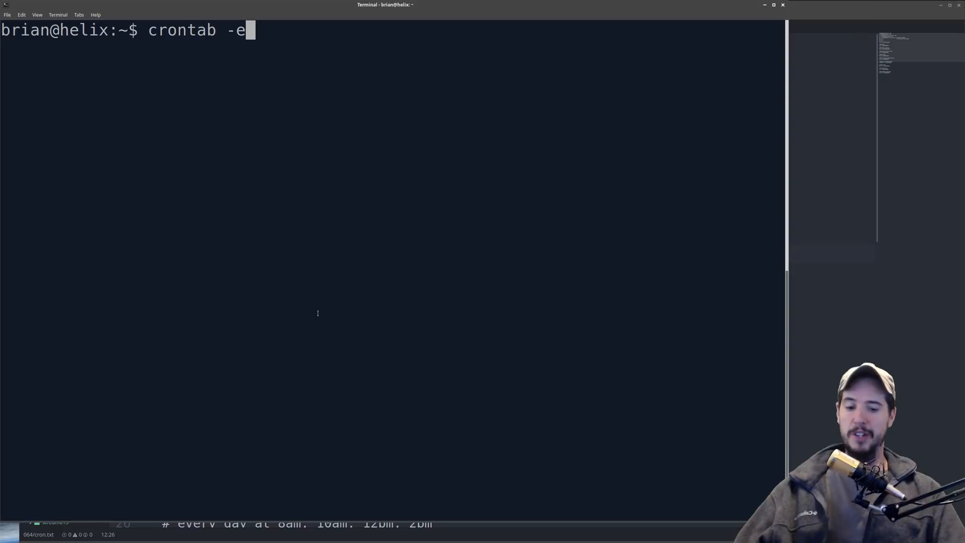
pyautogui.press('Return')
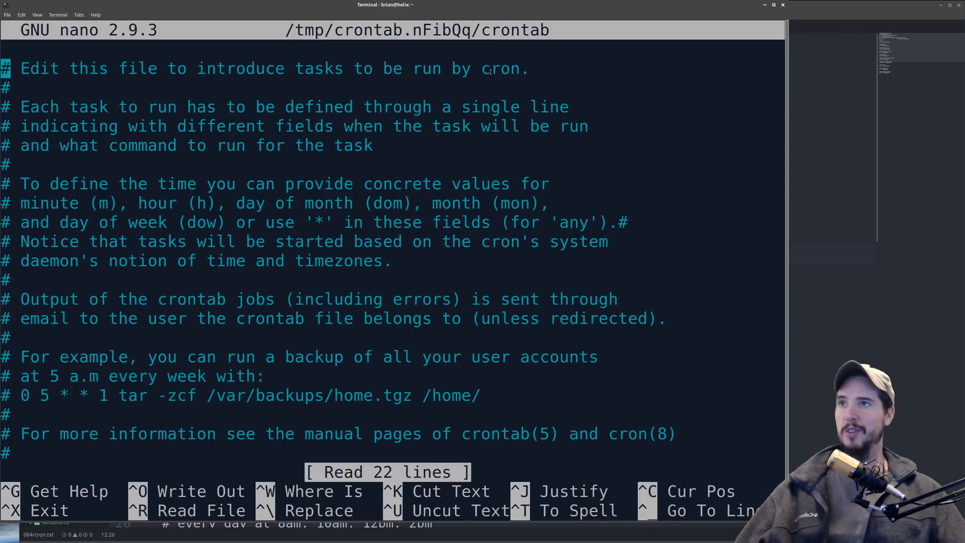
pyautogui.moveTo(616, 110)
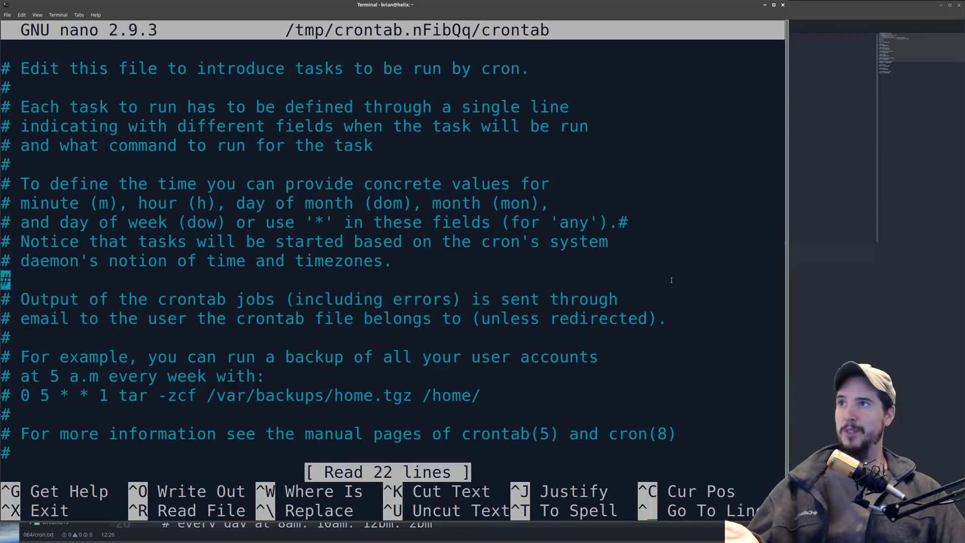
# Add a '* * * * * /path/to/script' every-minute job below the header comments and save the crontab
pyautogui.scroll(-3)
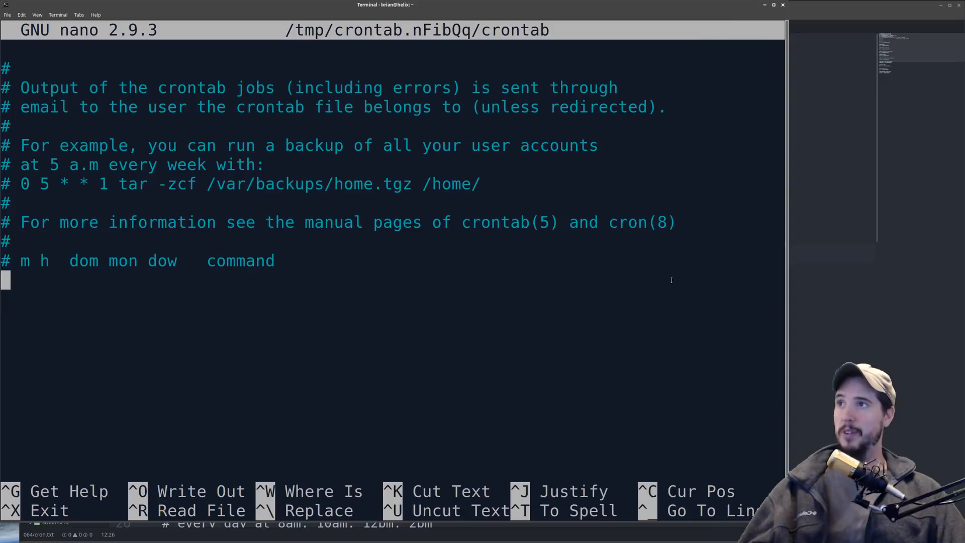
pyautogui.press('Return')
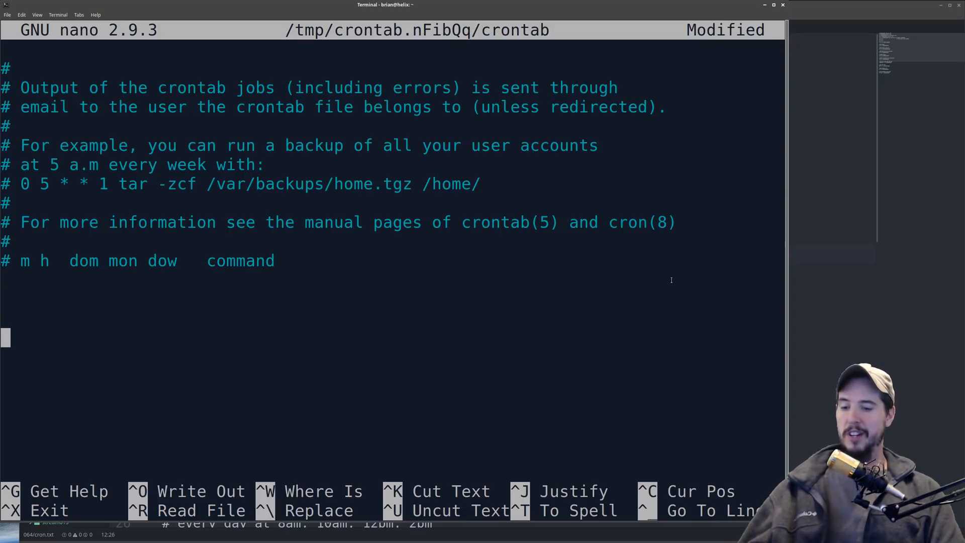
pyautogui.write('* * * * *')
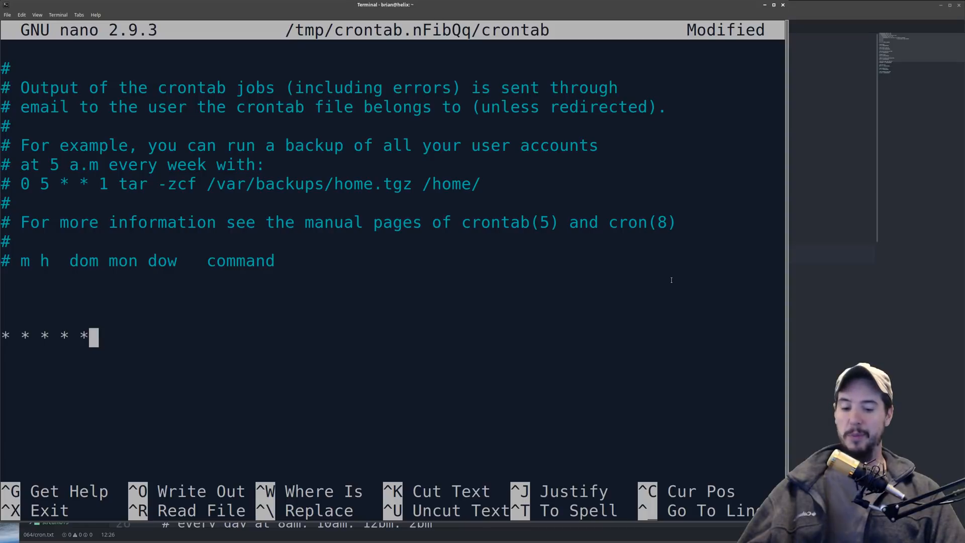
pyautogui.write('/path/to/script')
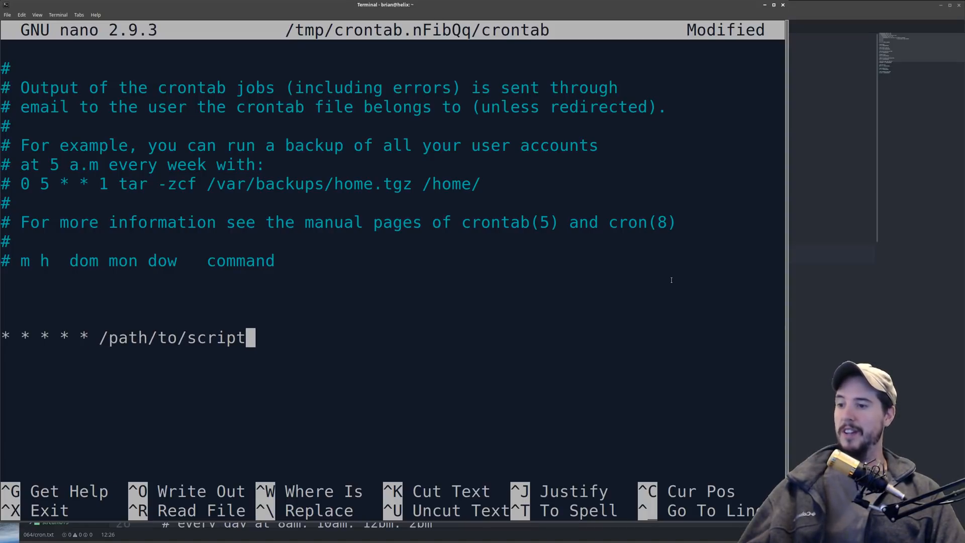
pyautogui.press('ctrl+o')
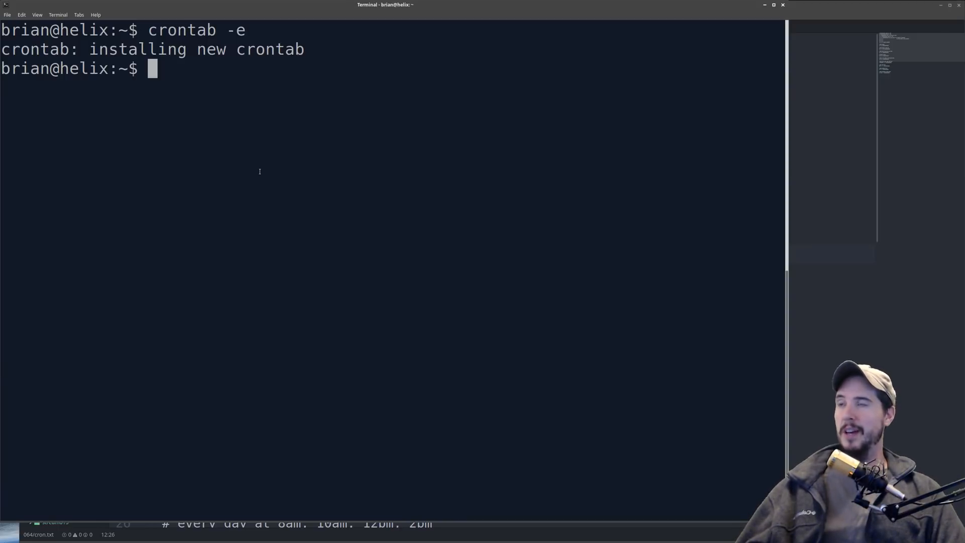
# List the installed crontab with crontab -l, remove it with crontab -r, then retype crontab -e
pyautogui.write('crontab')
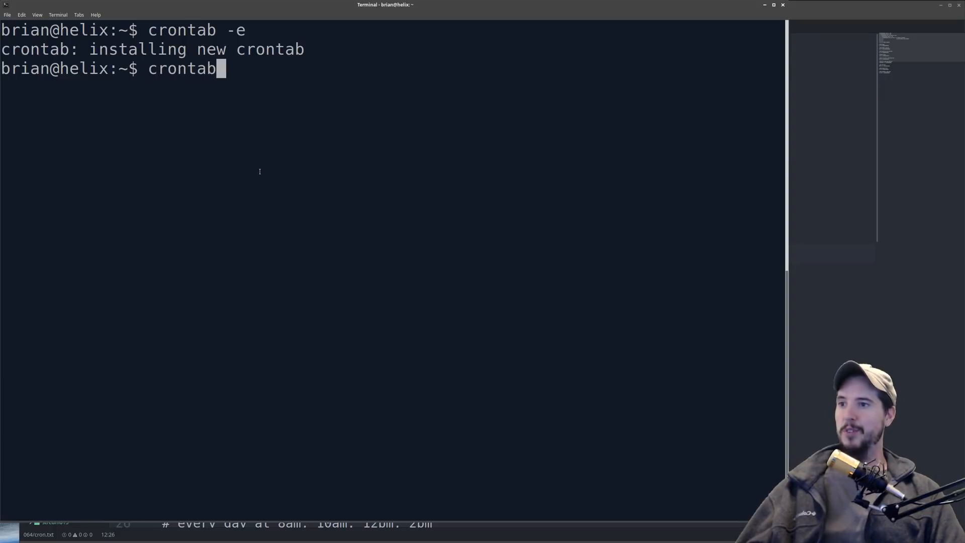
pyautogui.press('Return')
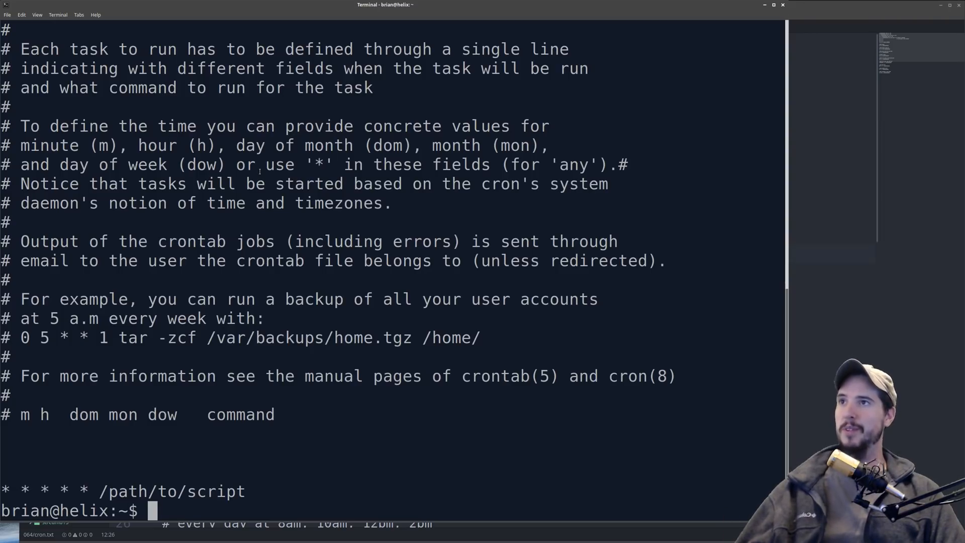
pyautogui.write('crontab -r')
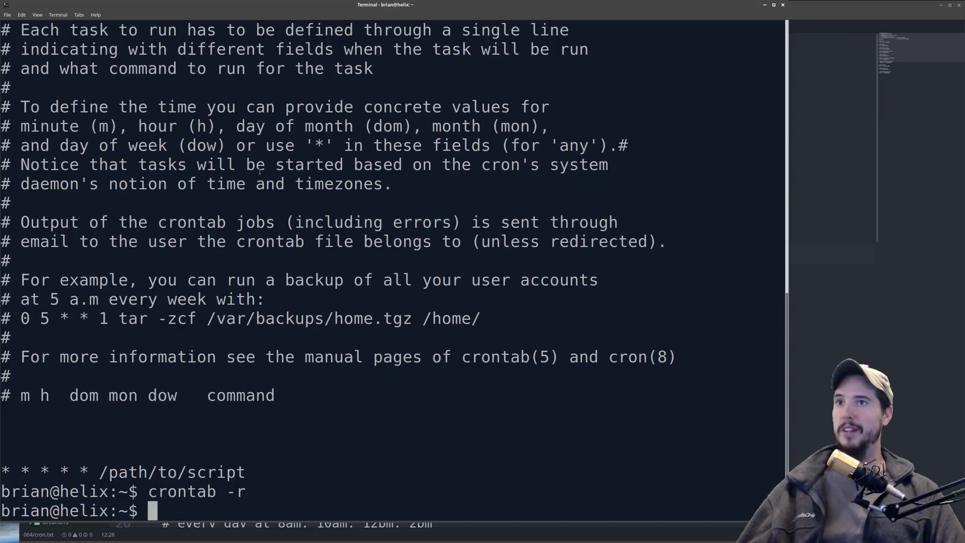
pyautogui.write('crontab -e')
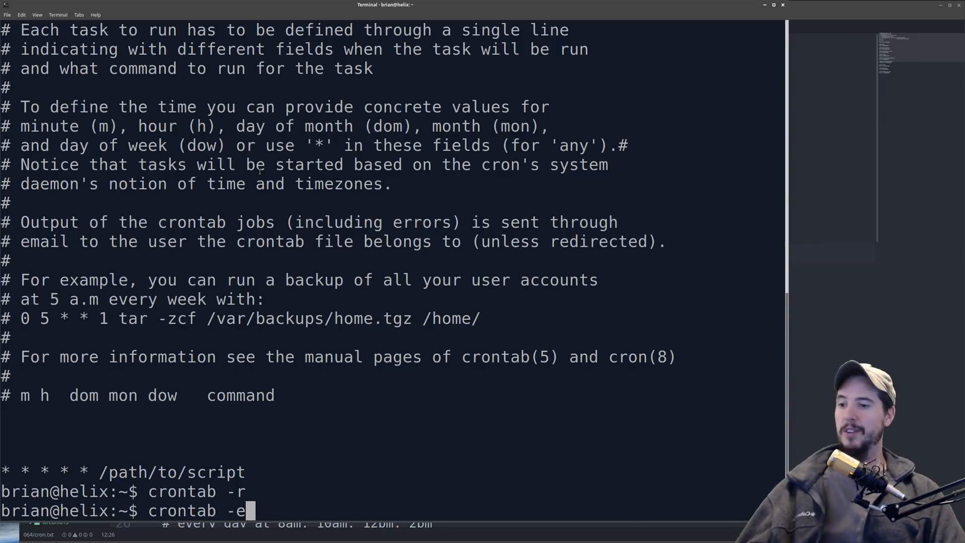
# Reopen the crontab and add an 'application 1' comment with its /script job line
pyautogui.press('Return')
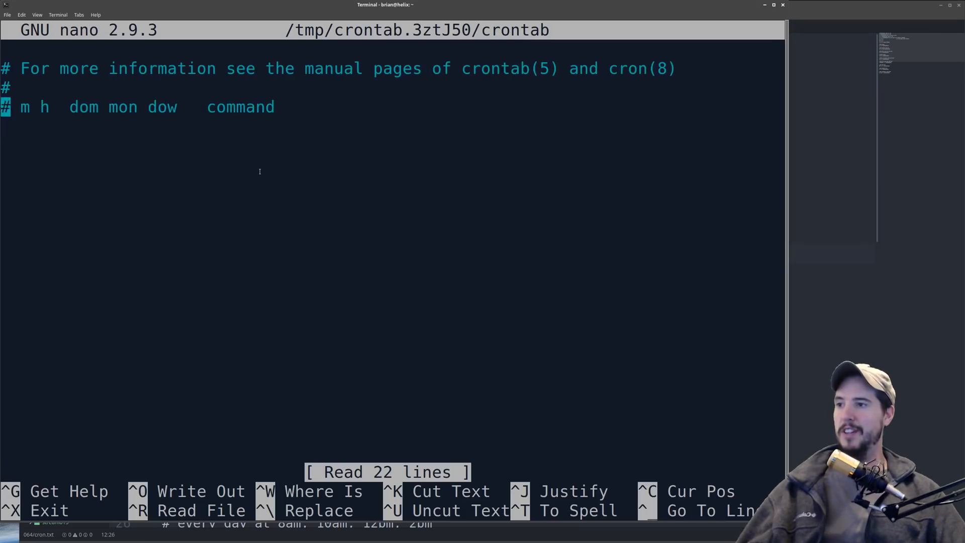
pyautogui.press('Return')
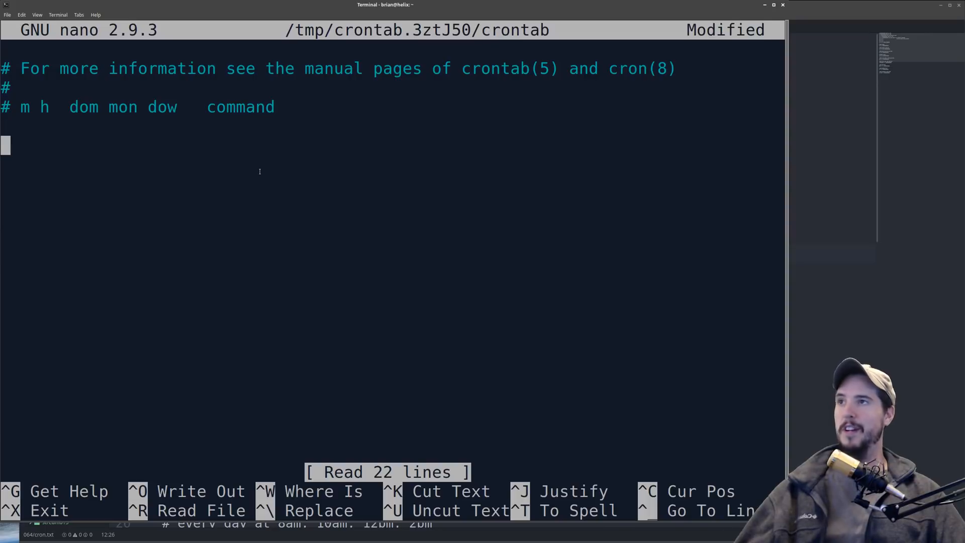
pyautogui.press('Up')
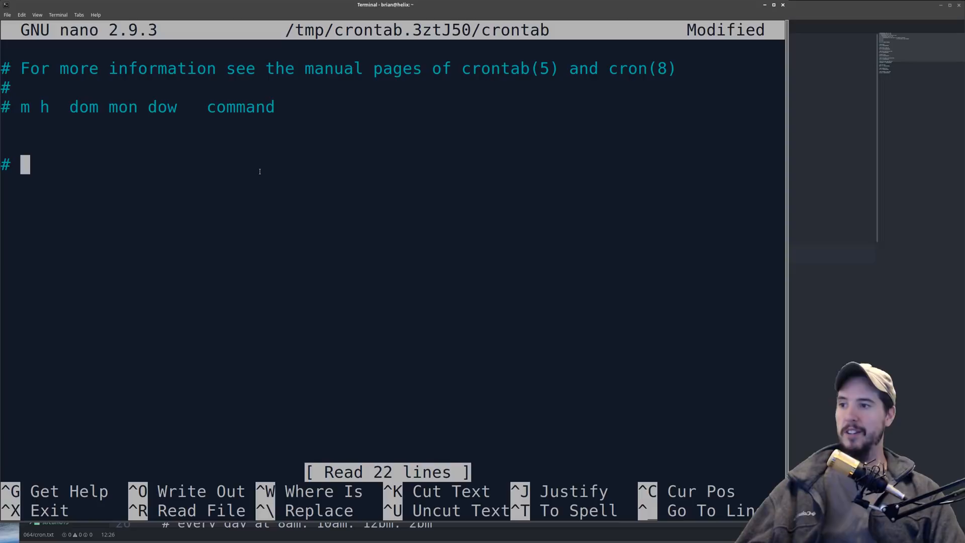
pyautogui.write('these are for applica')
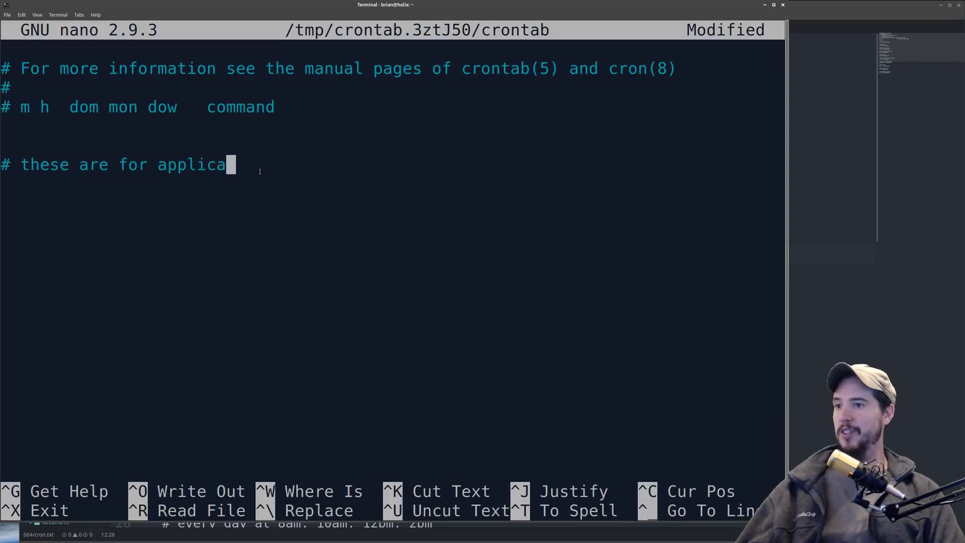
pyautogui.write('iton 1')
pyautogui.write('* * * * * /')
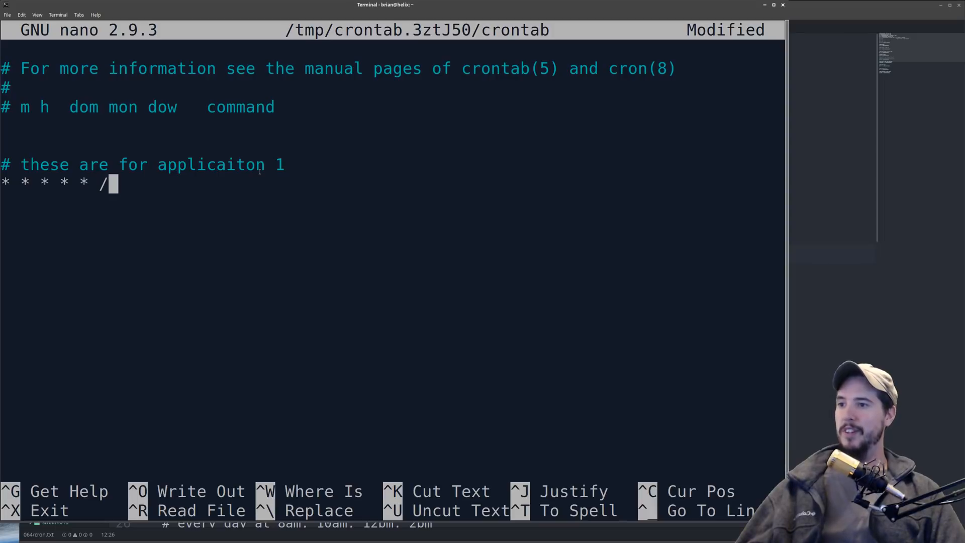
pyautogui.write('script')
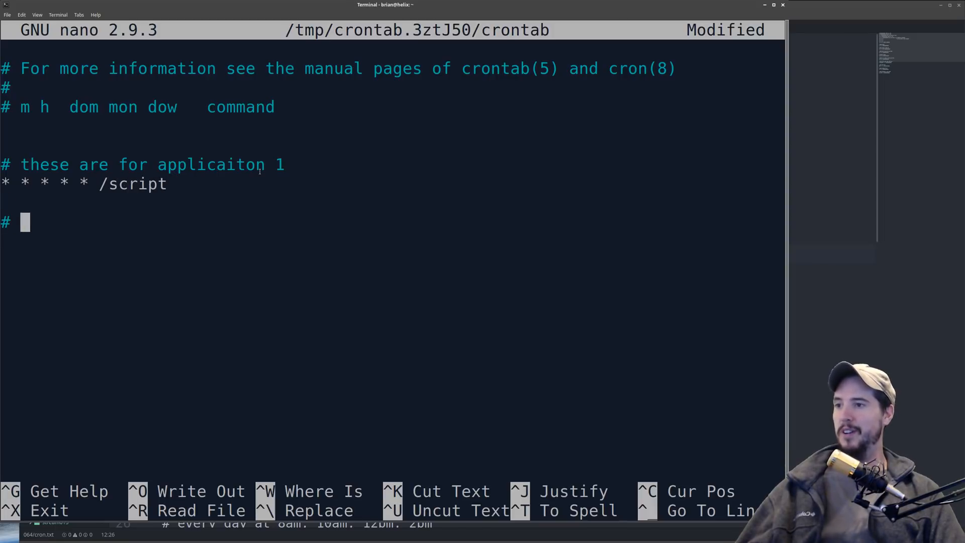
# Add an 'application 2' comment line below the first application's entry
pyautogui.write('application 2')
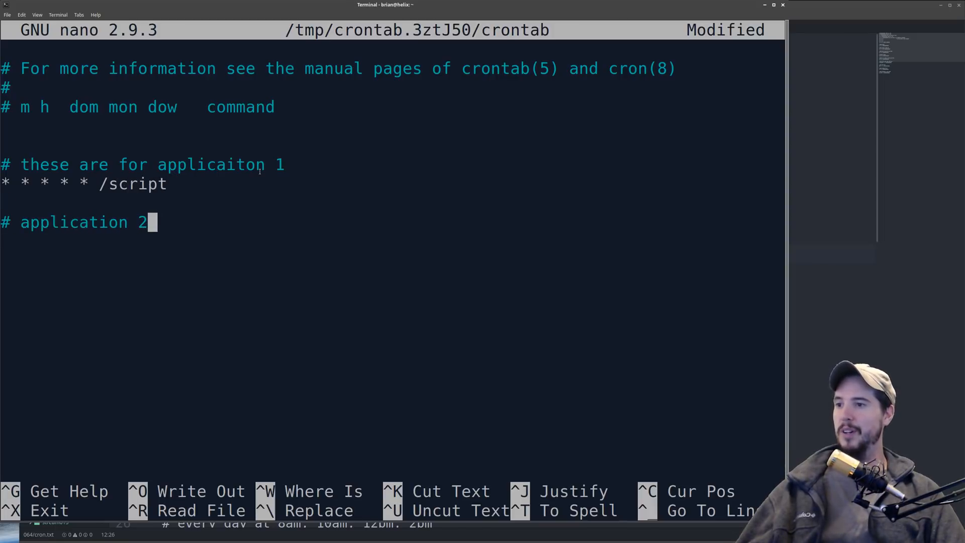
pyautogui.press('Return')
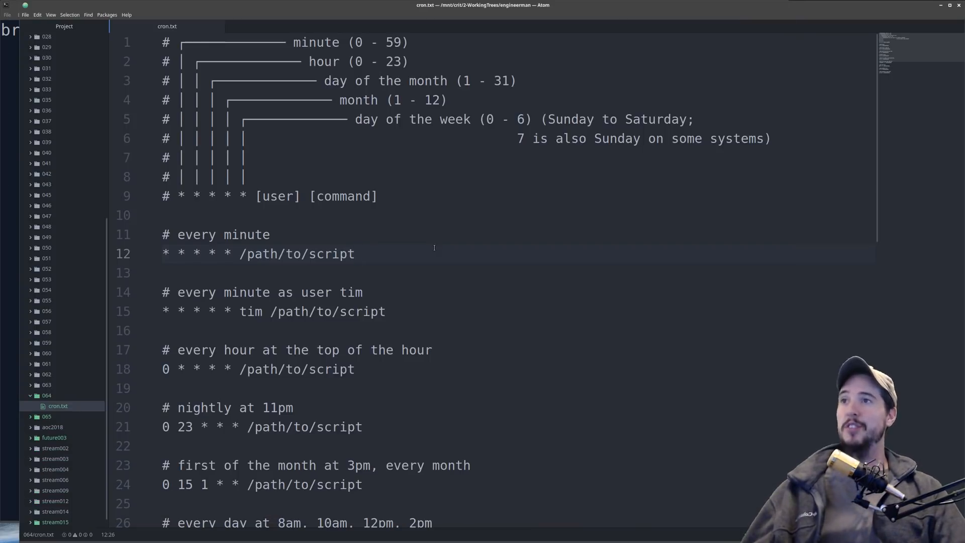
# Point out the every-minute example on line 12 and the user name tim in cron.txt
pyautogui.click(355, 253)
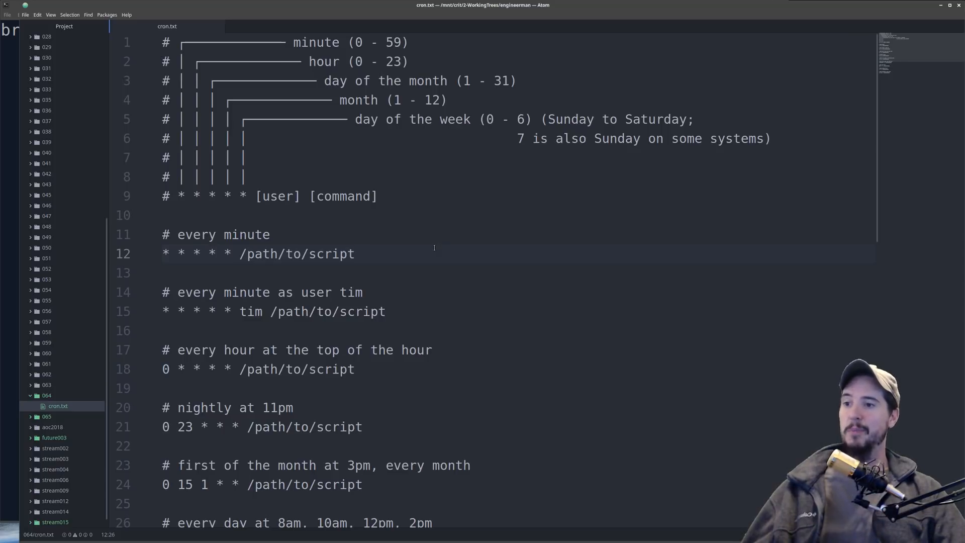
pyautogui.click(355, 253)
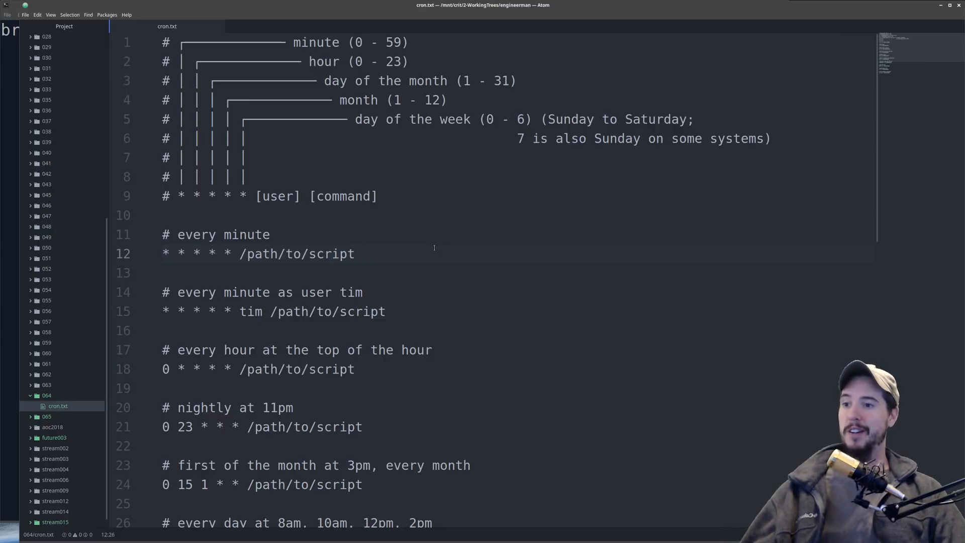
pyautogui.click(355, 253)
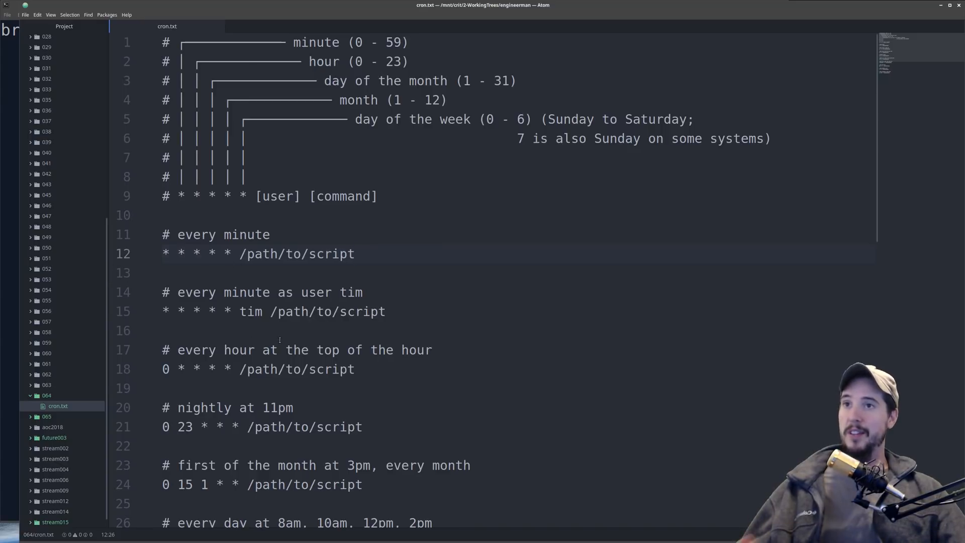
pyautogui.click(354, 254)
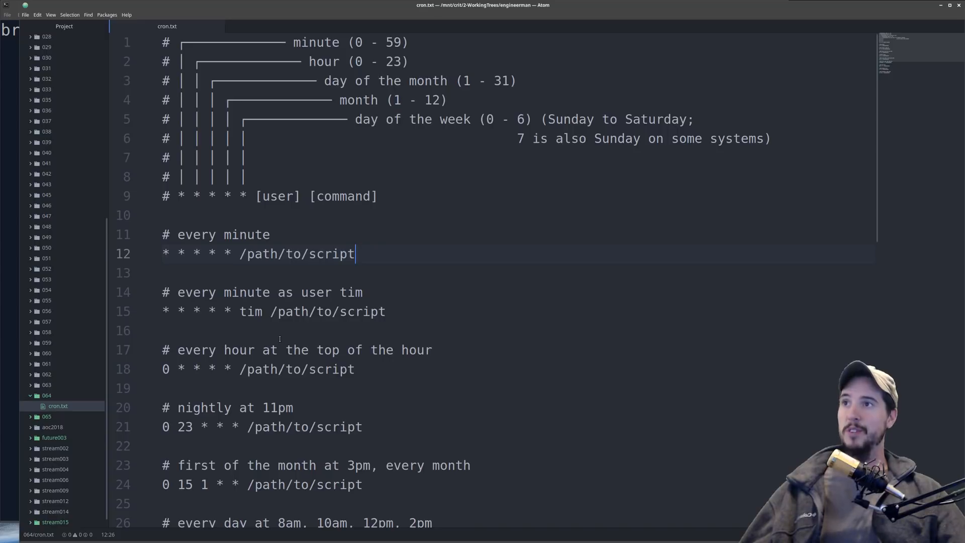
pyautogui.doubleClick(250, 311)
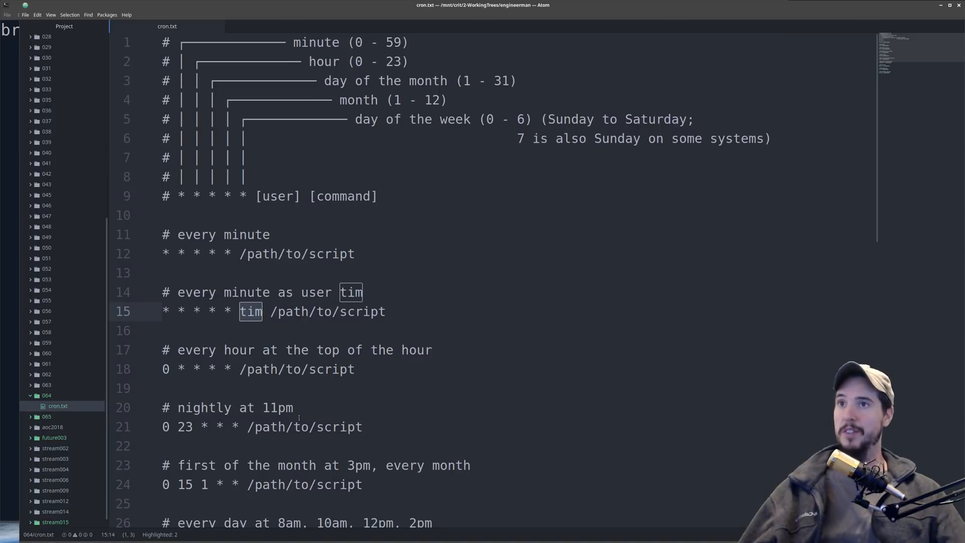
pyautogui.scroll(-3)
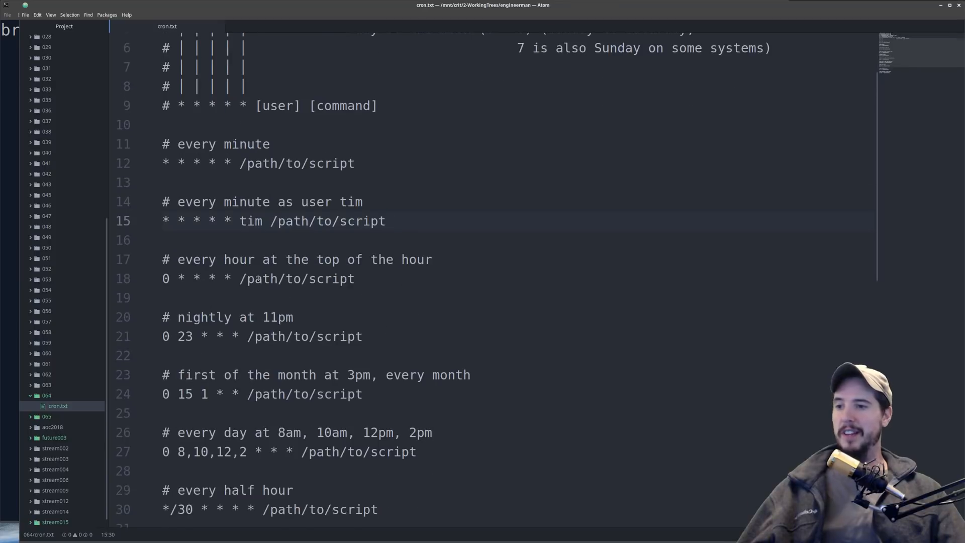
pyautogui.scroll(-3)
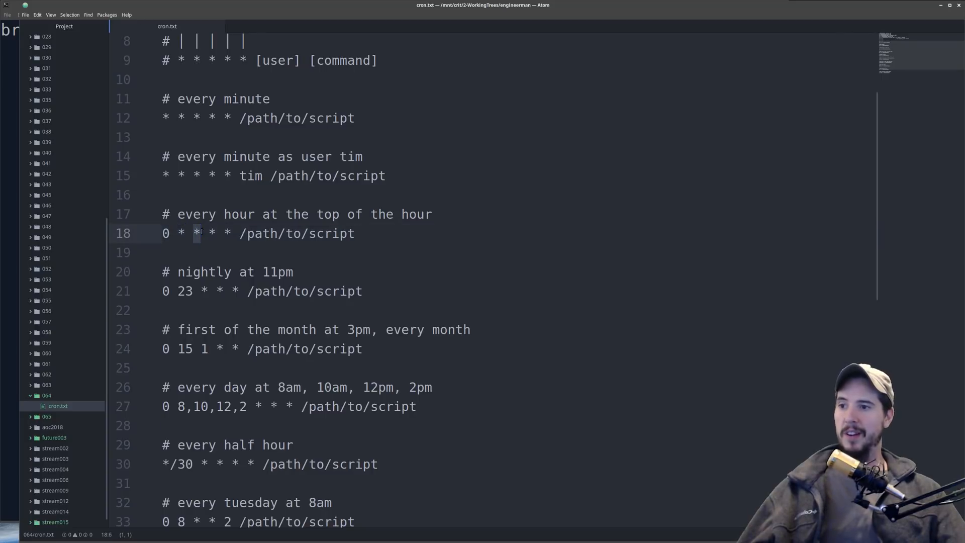
# Highlight the fields of the hourly example and the 0 minute and day-of-week of the nightly example
pyautogui.click(212, 233)
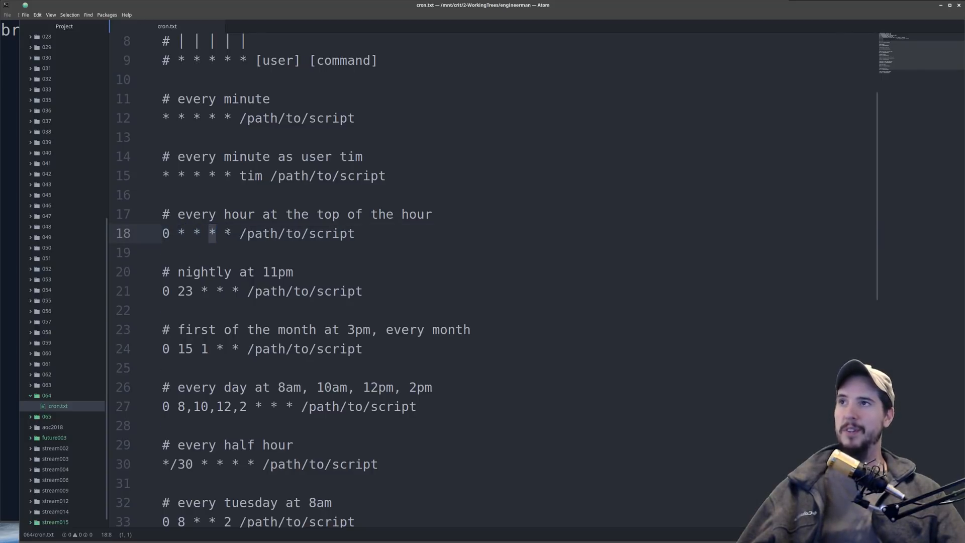
pyautogui.click(354, 233)
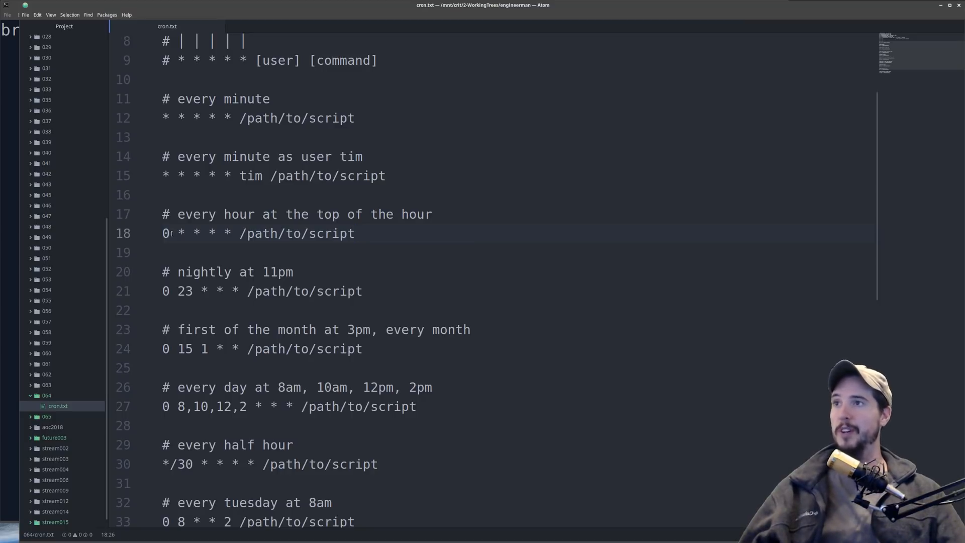
pyautogui.click(354, 233)
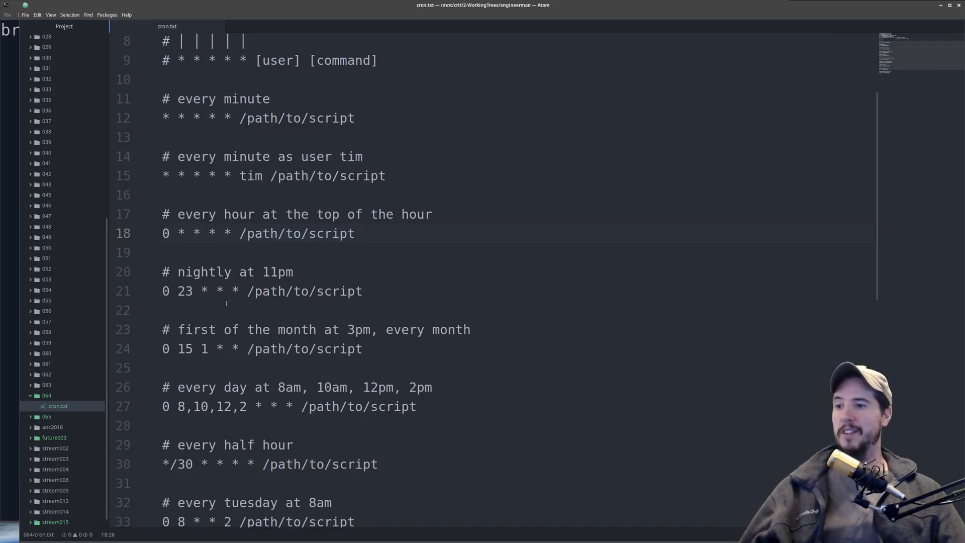
pyautogui.click(163, 291)
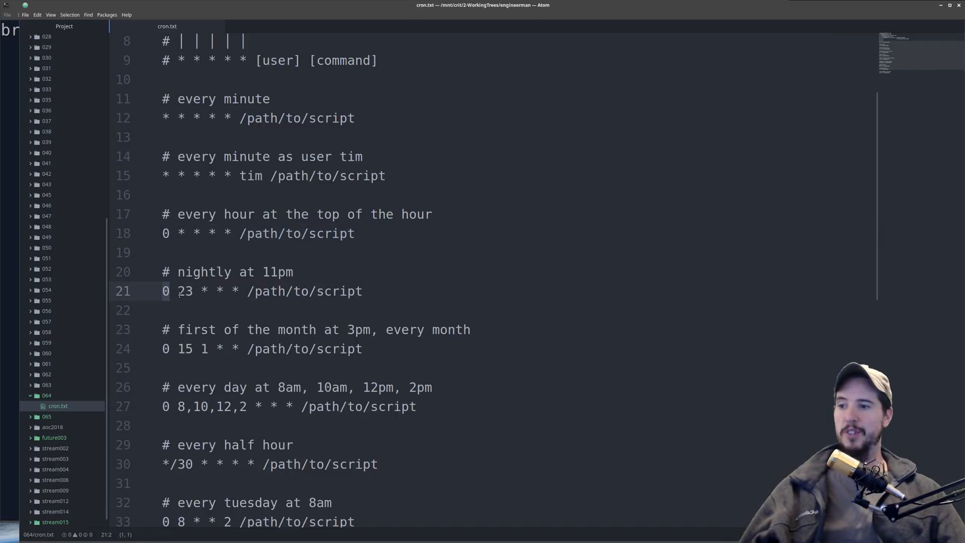
pyautogui.doubleClick(184, 290)
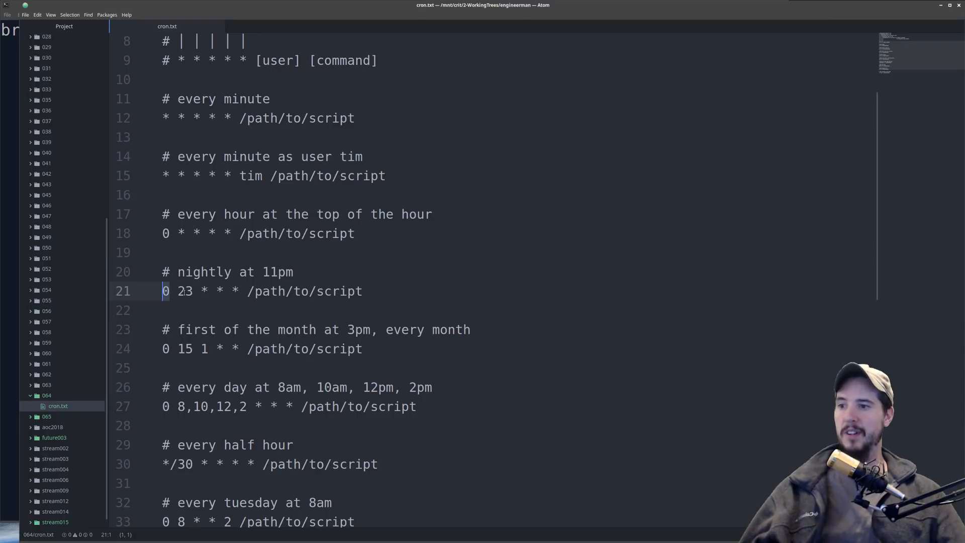
pyautogui.doubleClick(184, 290)
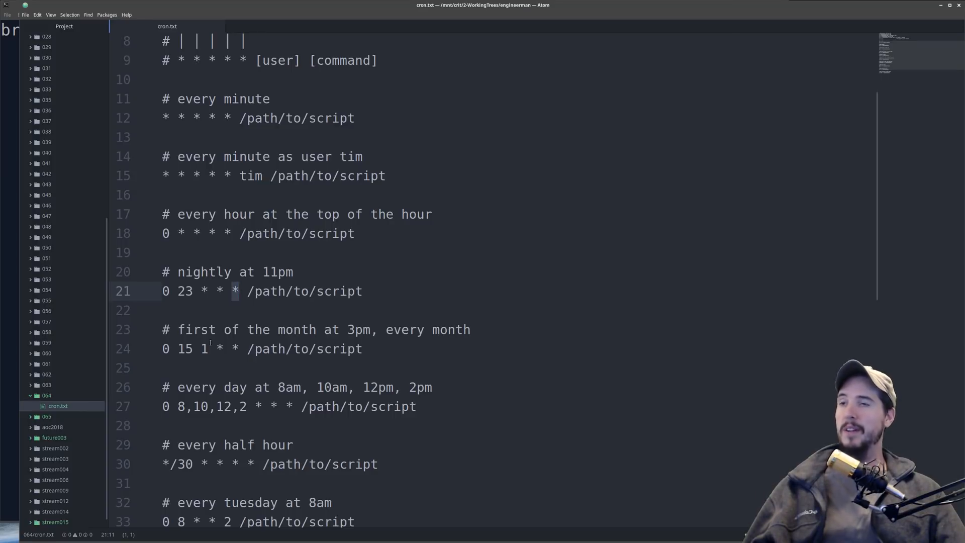
# Select the 2pm hour value in the every-day example to replace it with 14
pyautogui.click(169, 348)
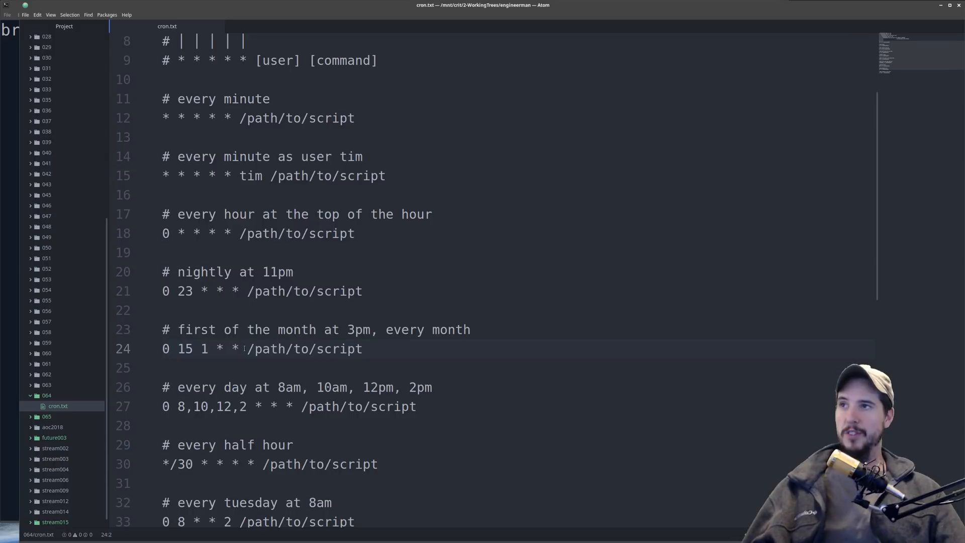
pyautogui.click(163, 349)
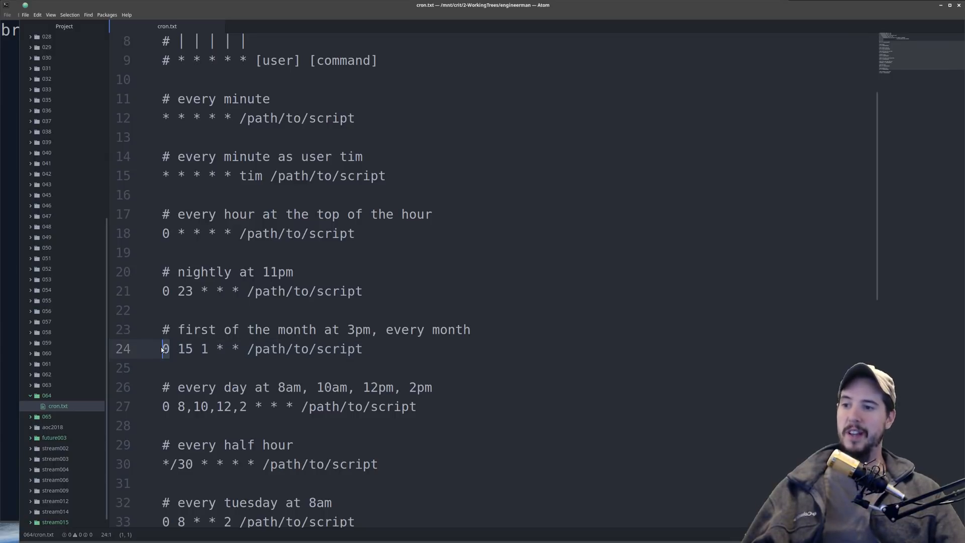
pyautogui.doubleClick(185, 348)
pyautogui.write('14')
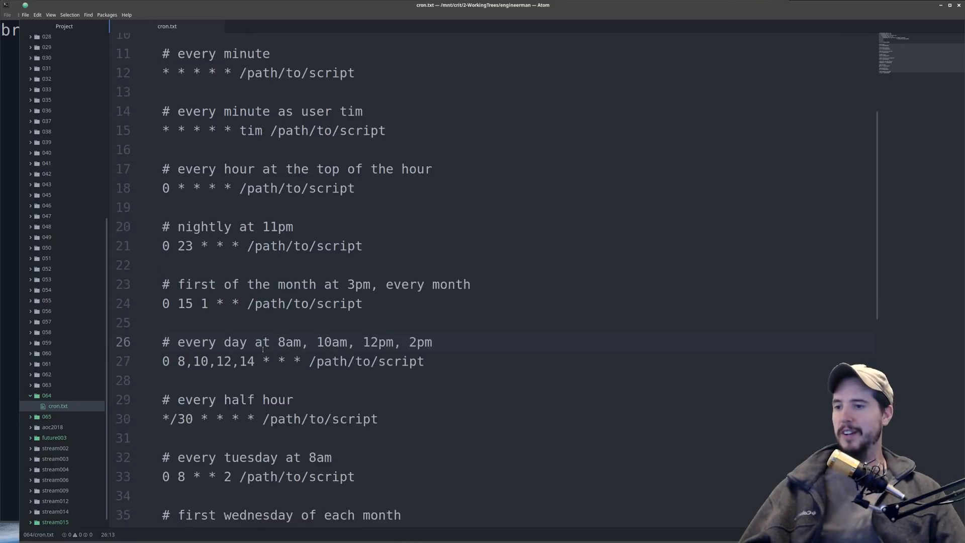
pyautogui.scroll(-3)
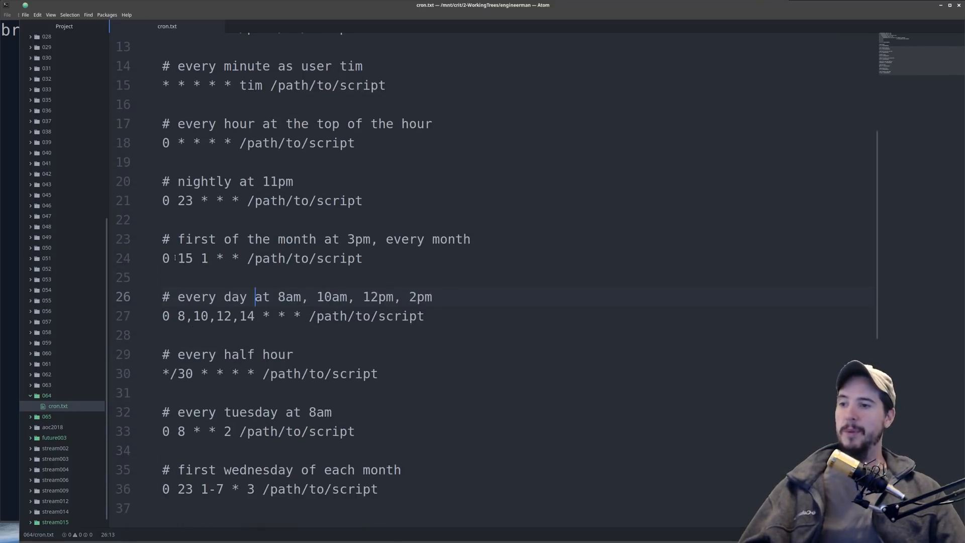
pyautogui.click(166, 258)
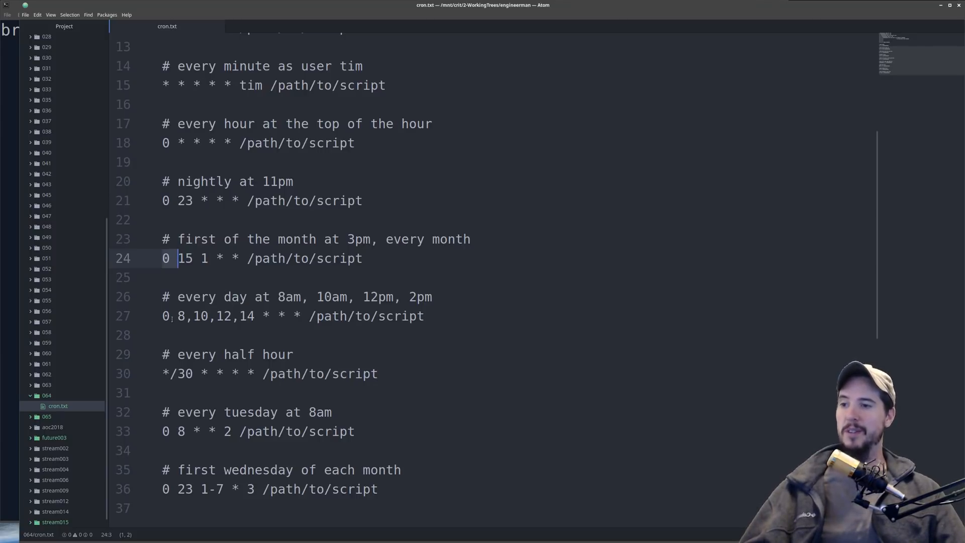
pyautogui.click(178, 316)
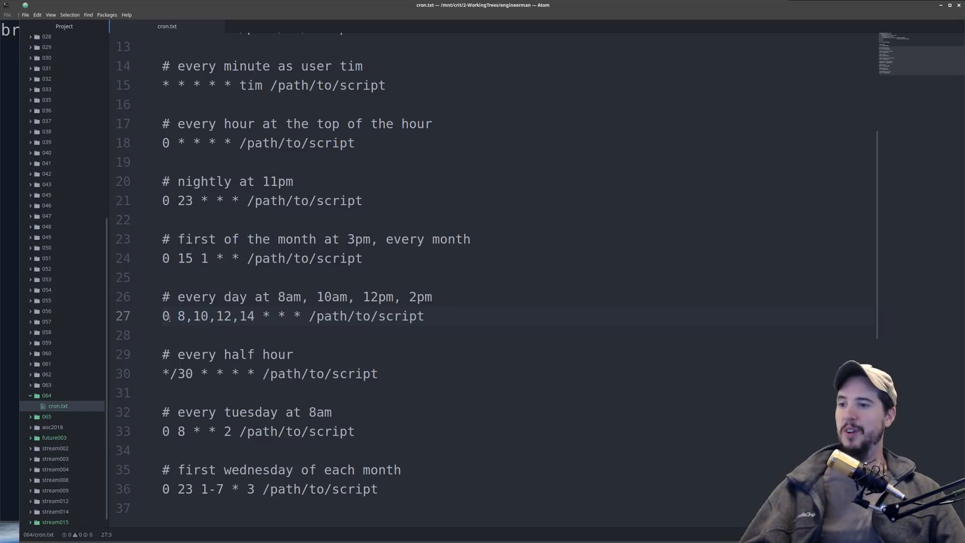
pyautogui.click(164, 316)
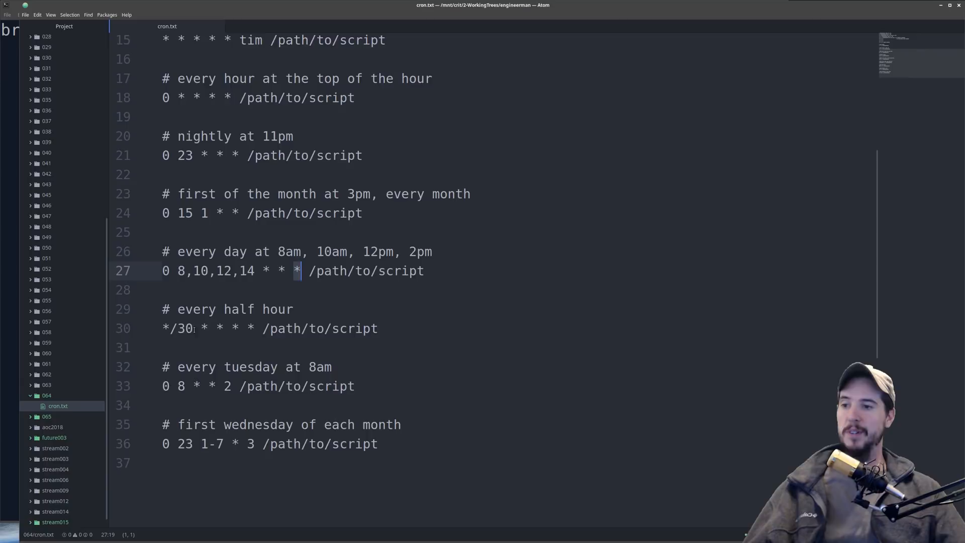
pyautogui.click(179, 328)
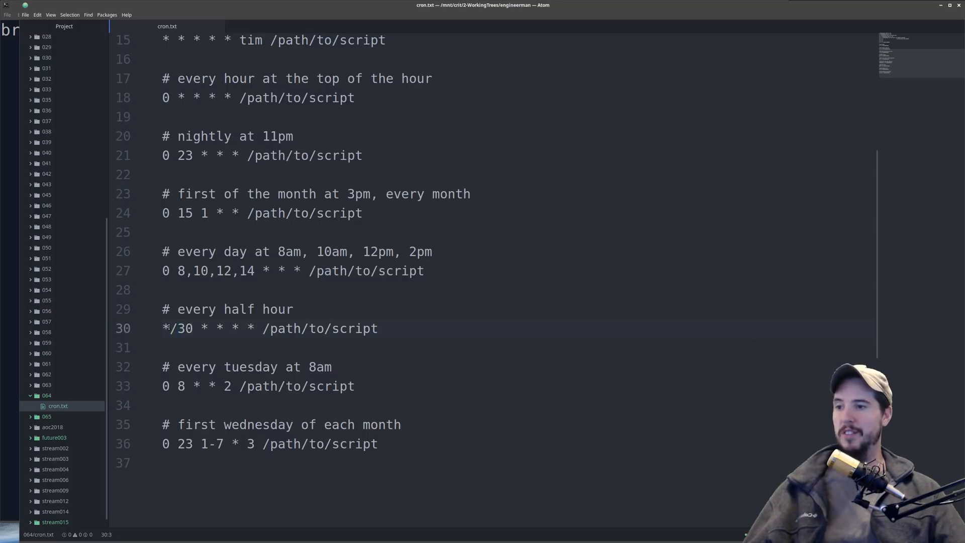
pyautogui.click(163, 328)
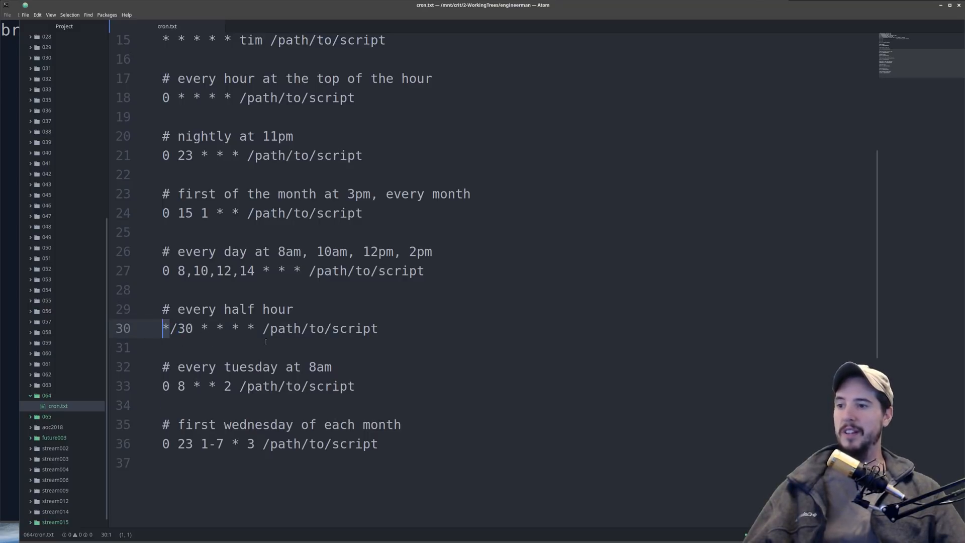
pyautogui.doubleClick(184, 328)
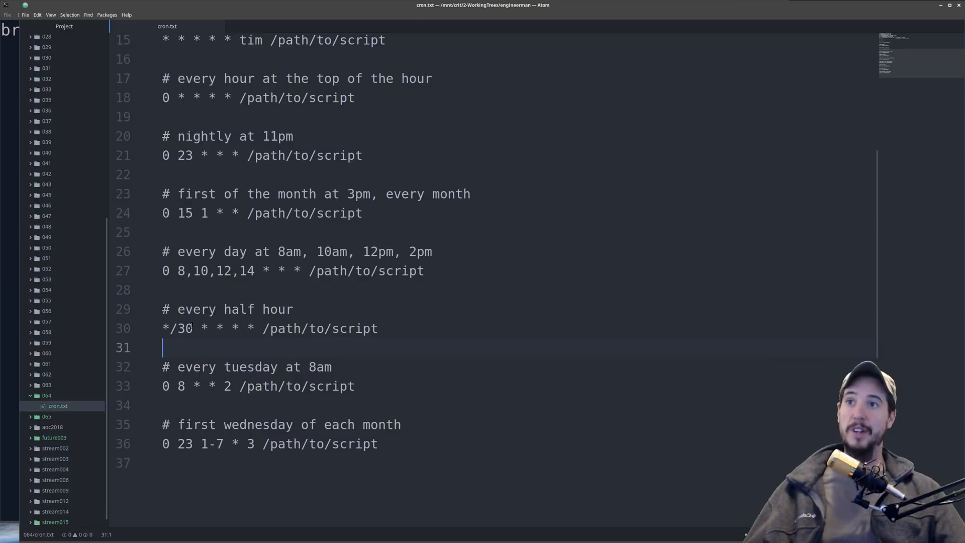
pyautogui.doubleClick(183, 328)
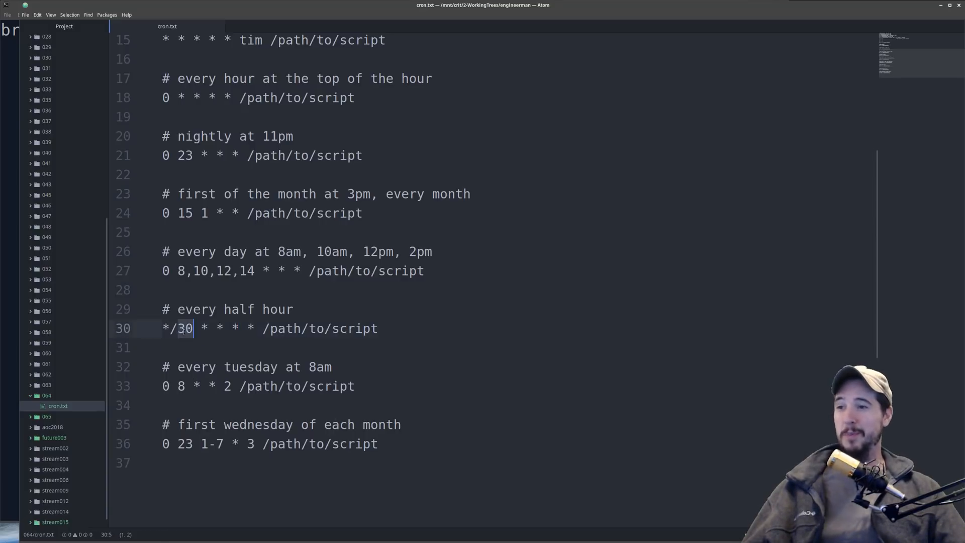
pyautogui.doubleClick(184, 328)
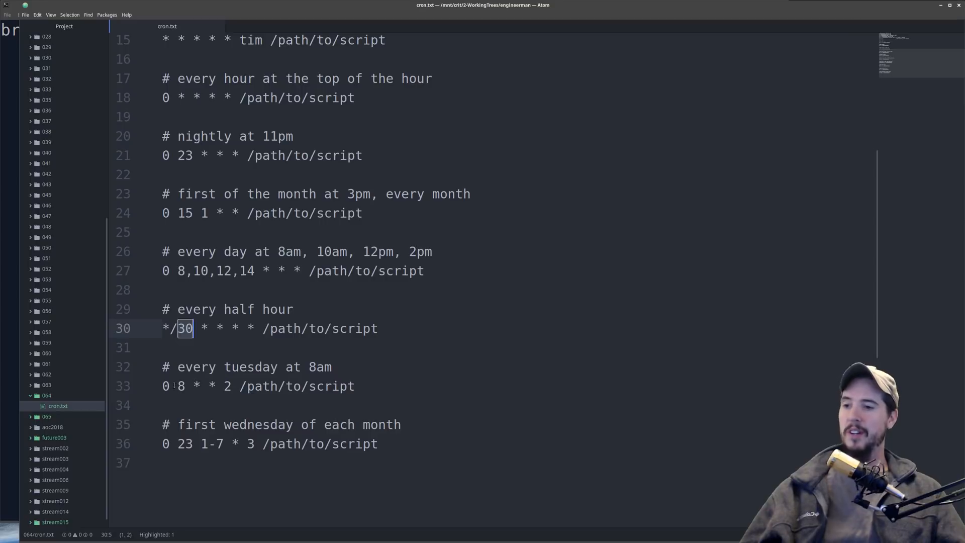
pyautogui.click(180, 386)
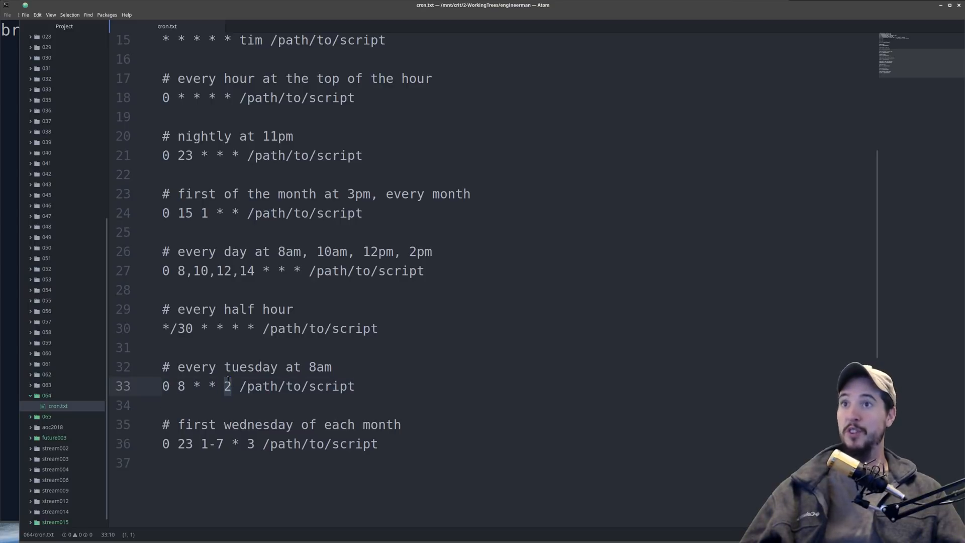
pyautogui.scroll(3)
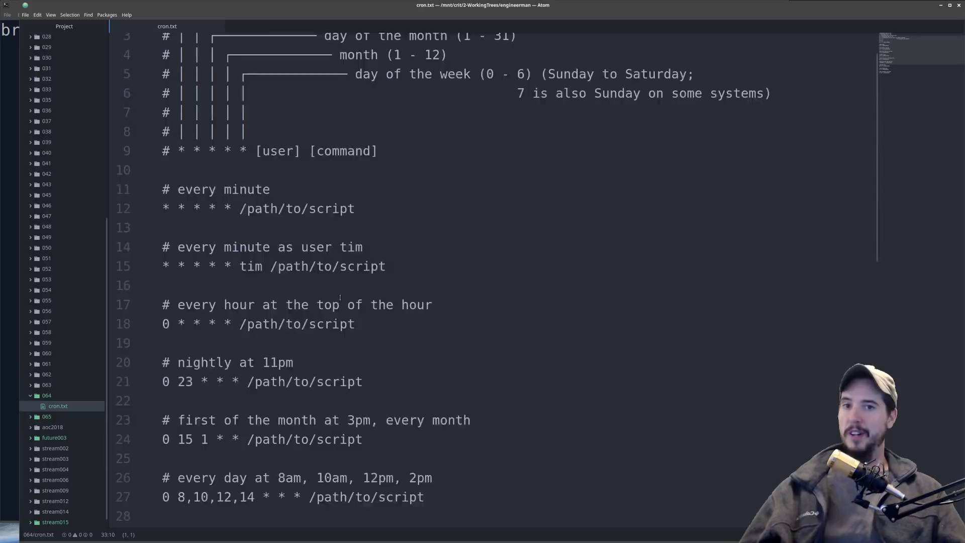
pyautogui.scroll(3)
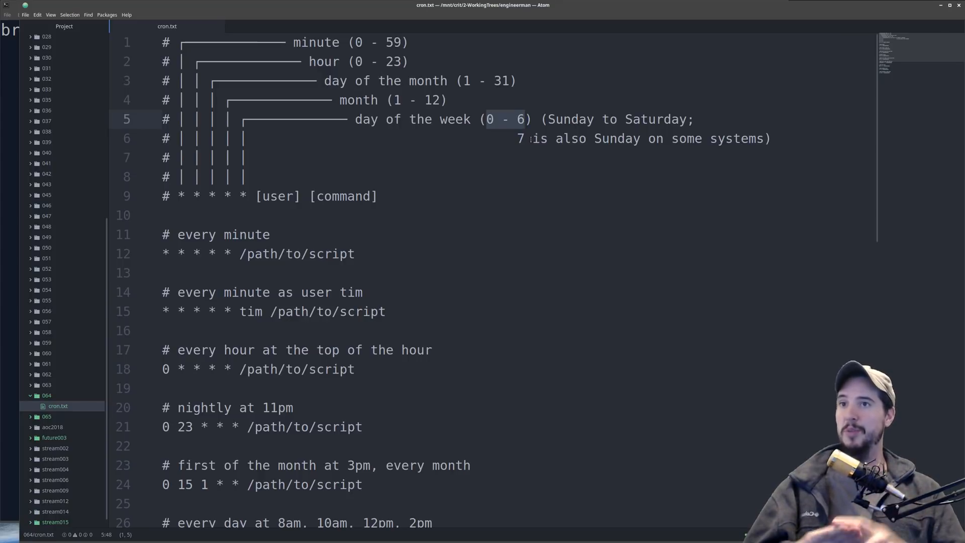
pyautogui.scroll(-3)
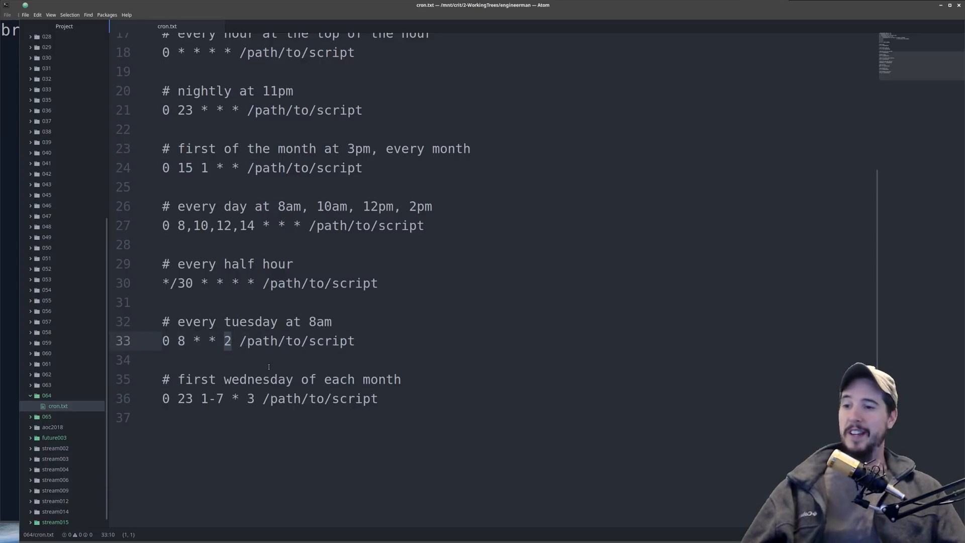
# Append 'at 11pm' to the end of the first-Wednesday-of-month comment
pyautogui.click(203, 398)
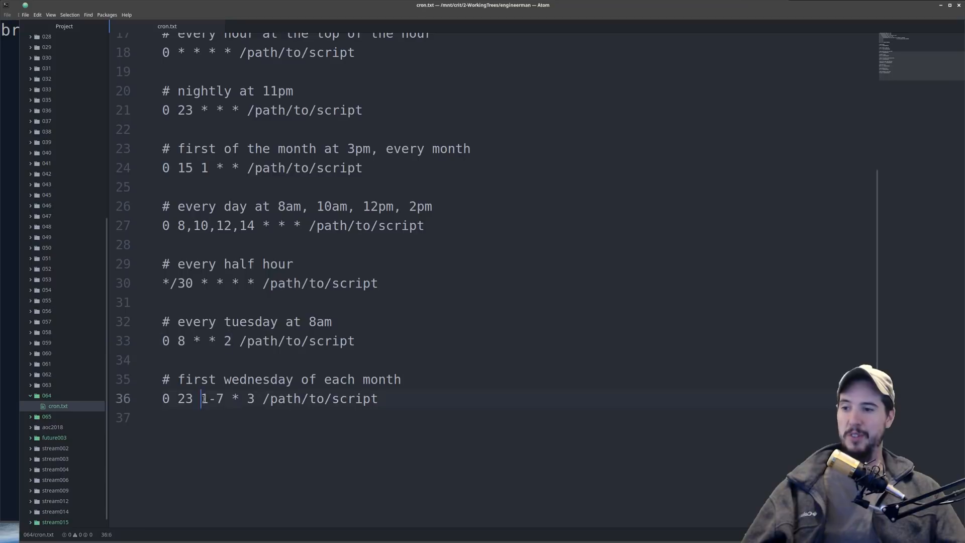
pyautogui.click(264, 379)
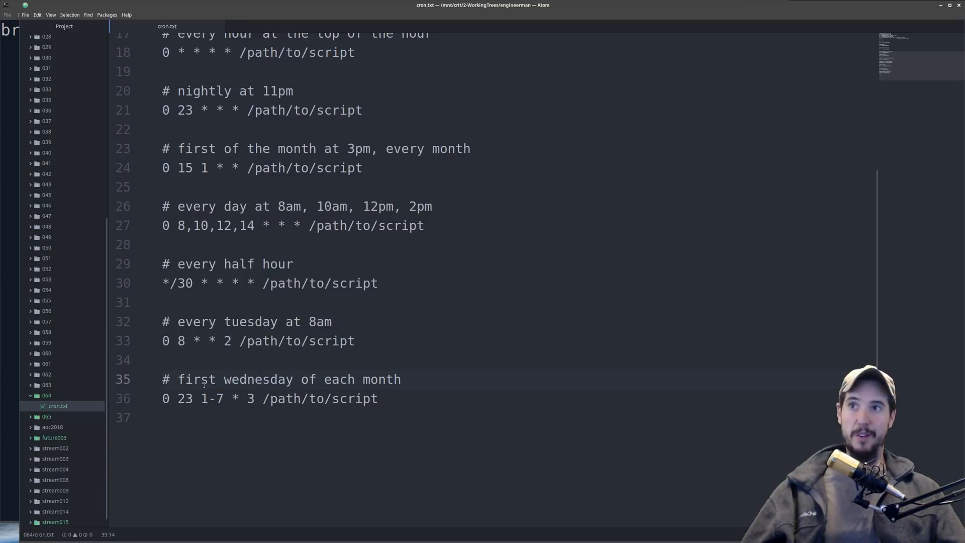
pyautogui.click(401, 379)
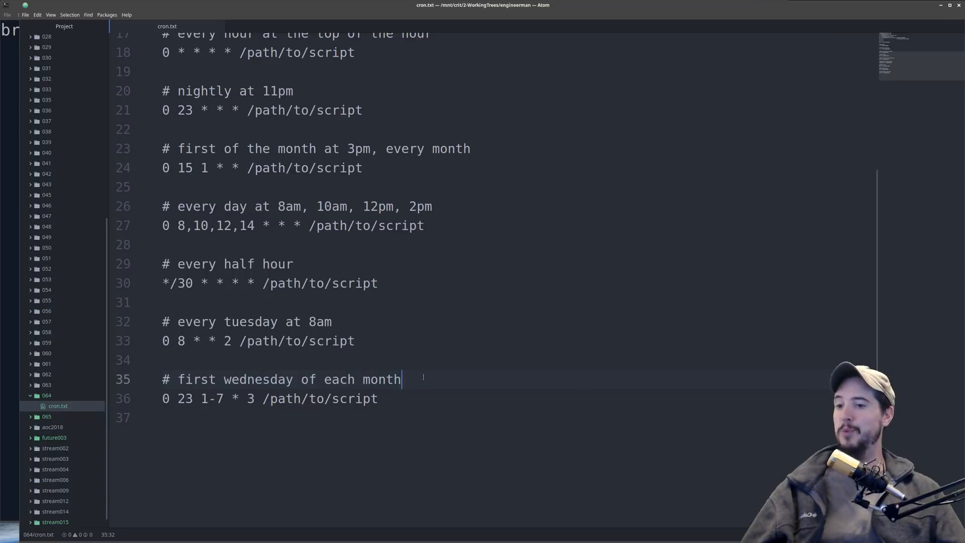
pyautogui.write('at 1')
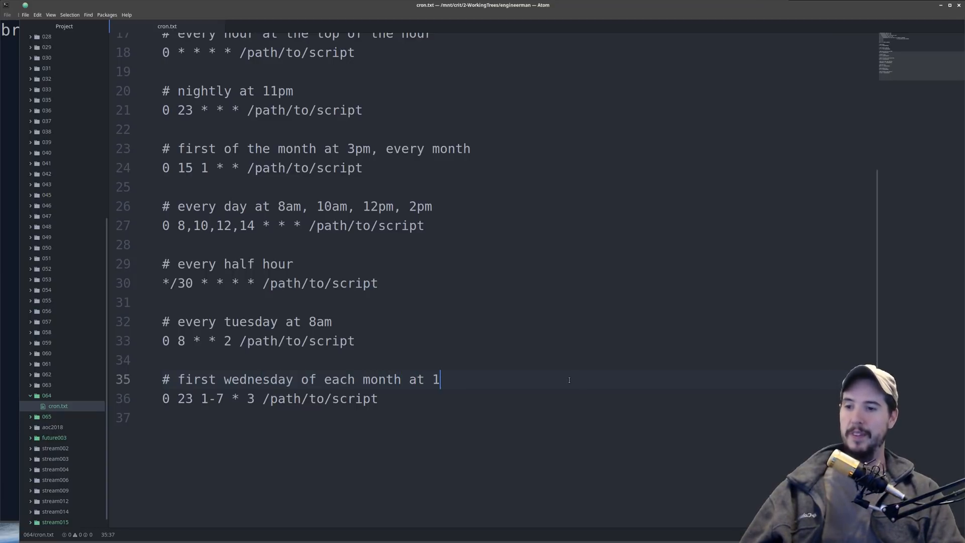
pyautogui.write('1pm')
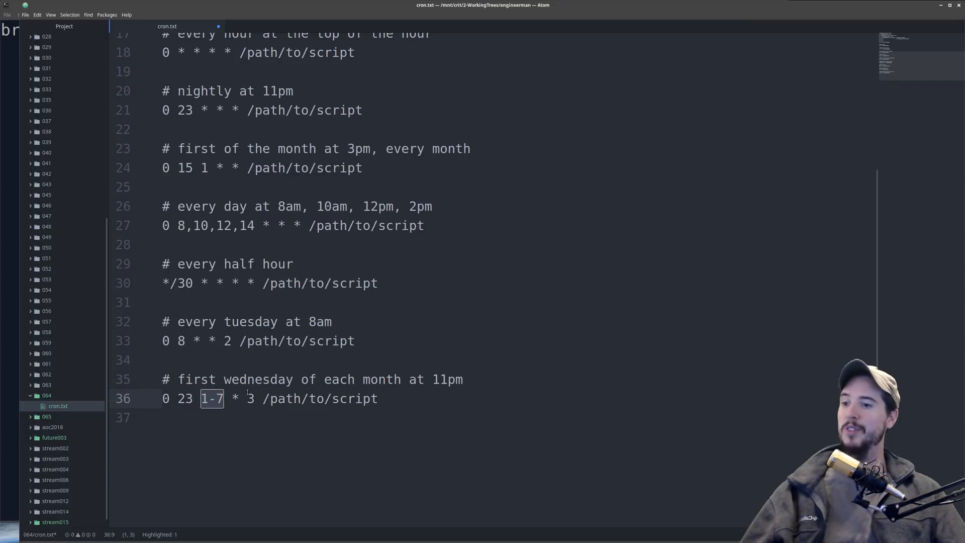
# Highlight the Wednesday day-of-week value 3 in the first-Wednesday schedule
pyautogui.click(250, 399)
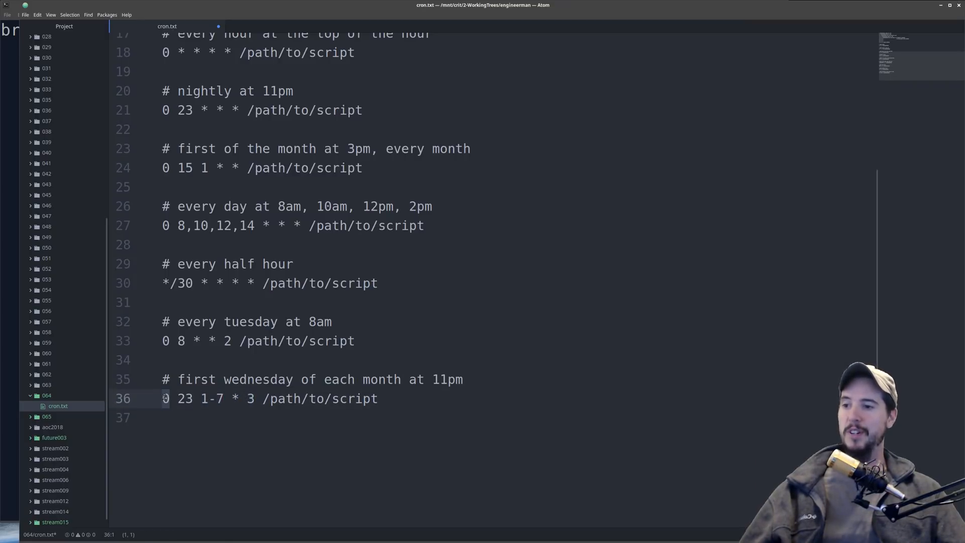
pyautogui.doubleClick(184, 398)
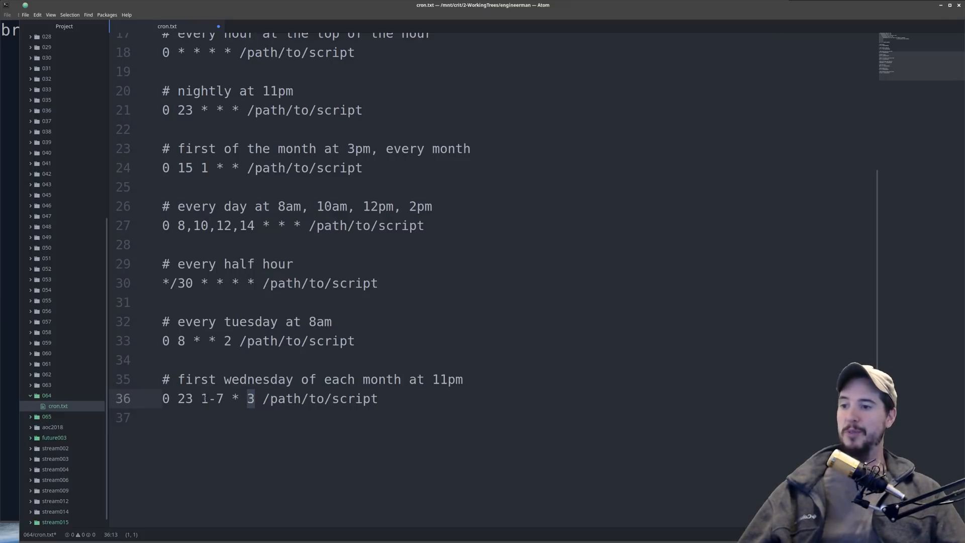
pyautogui.doubleClick(212, 397)
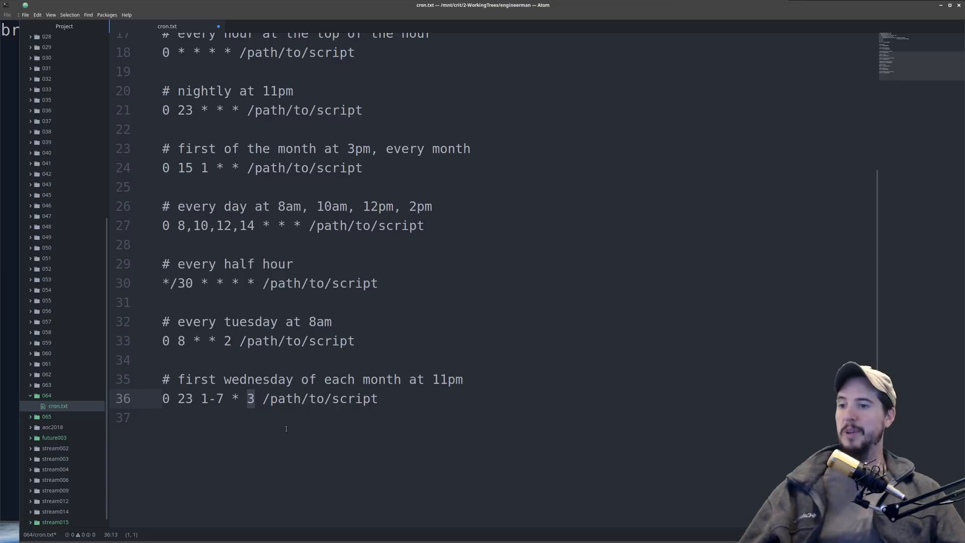
pyautogui.click(252, 398)
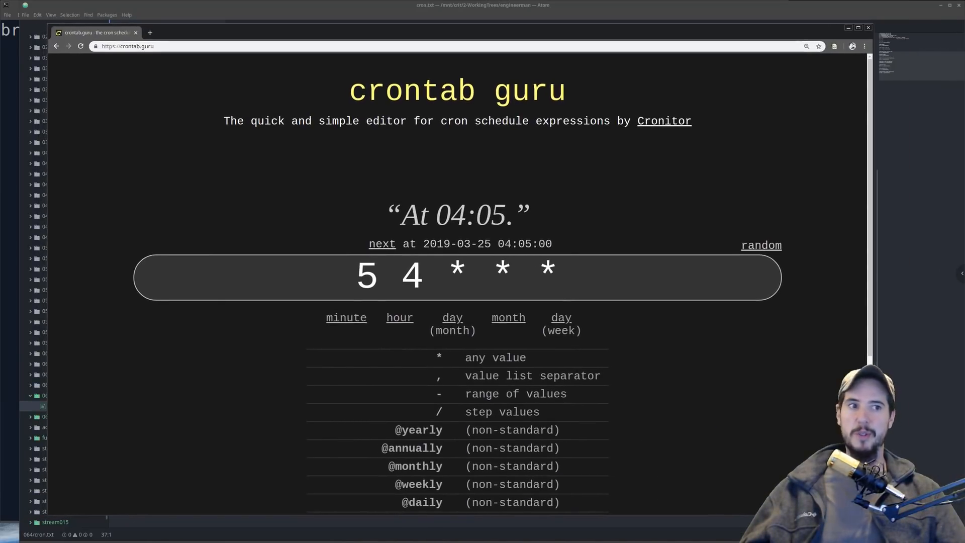
pyautogui.moveTo(372, 232)
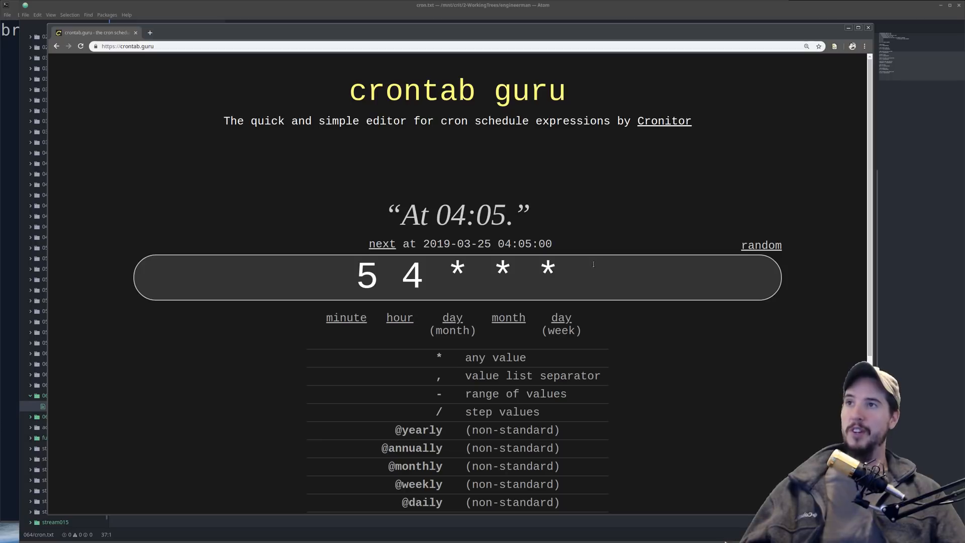
pyautogui.moveTo(588, 250)
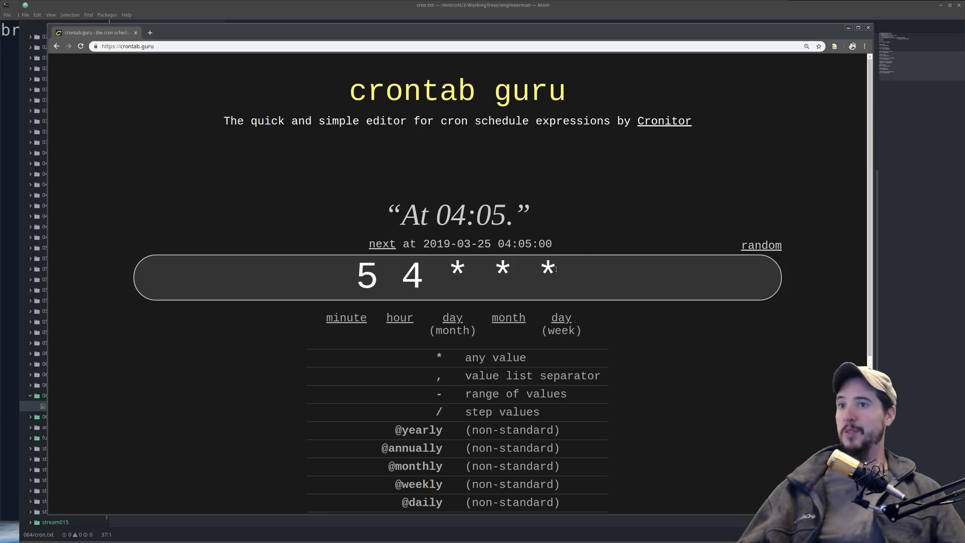
# Replace the crontab.guru expression with '* 10-20 * * *' and view its translation
pyautogui.tripleClick(457, 275)
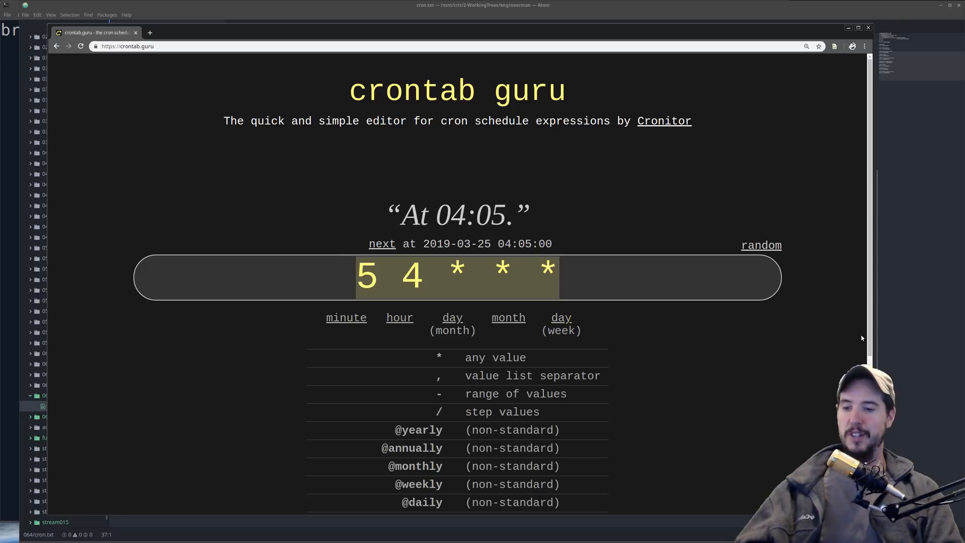
pyautogui.write('* 10-20')
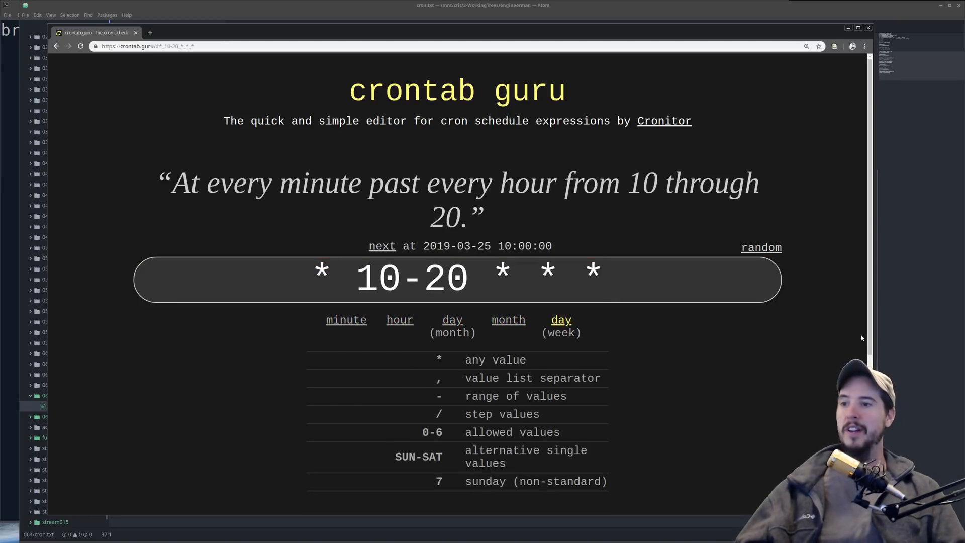
pyautogui.click(609, 278)
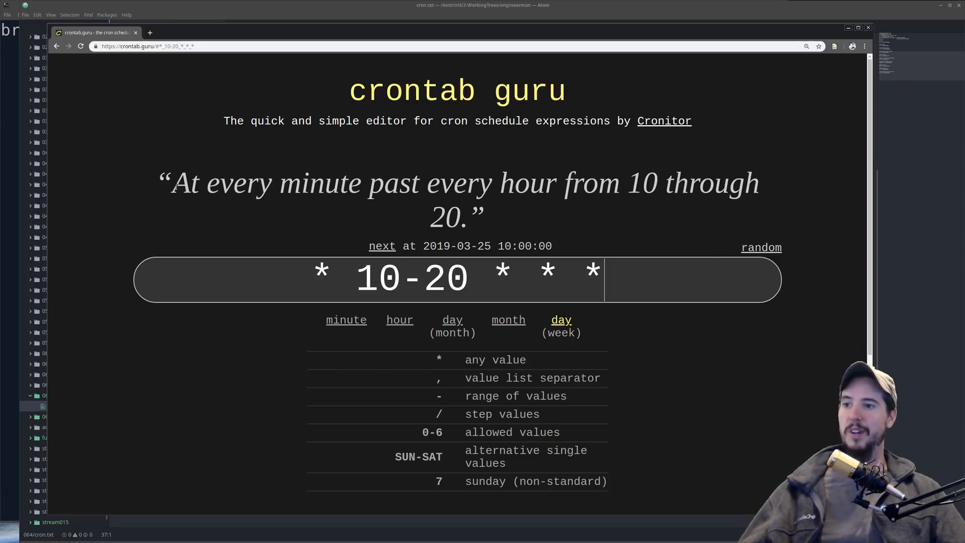
pyautogui.moveTo(582, 194)
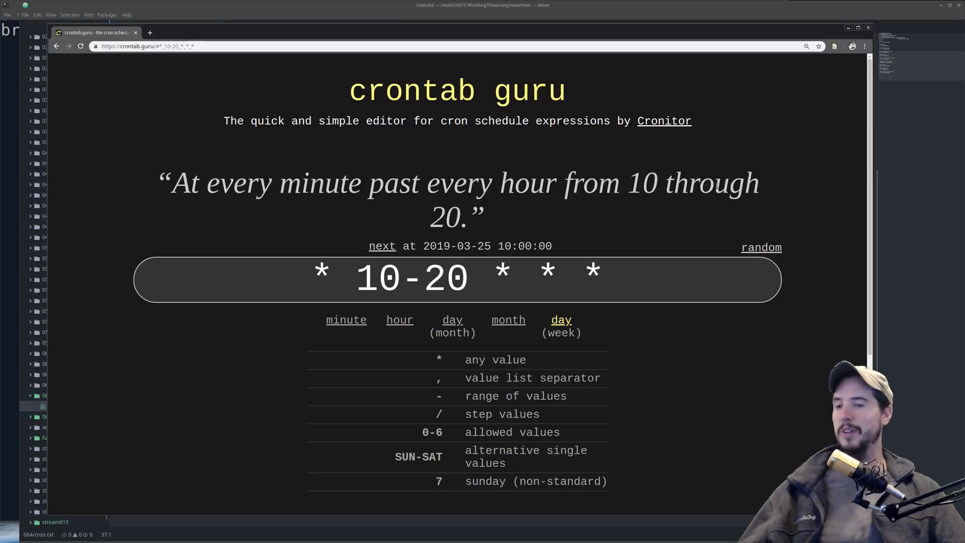
pyautogui.click(606, 278)
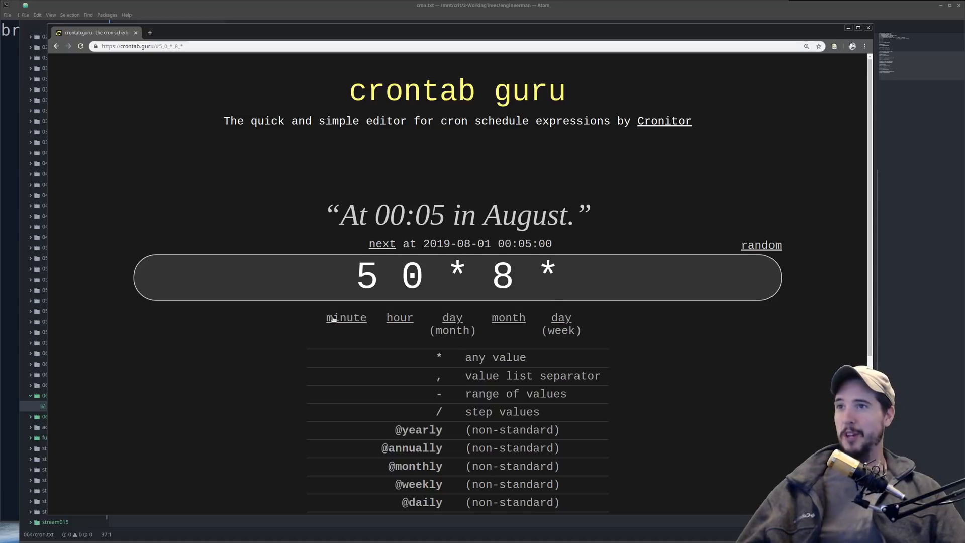
pyautogui.scroll(-3)
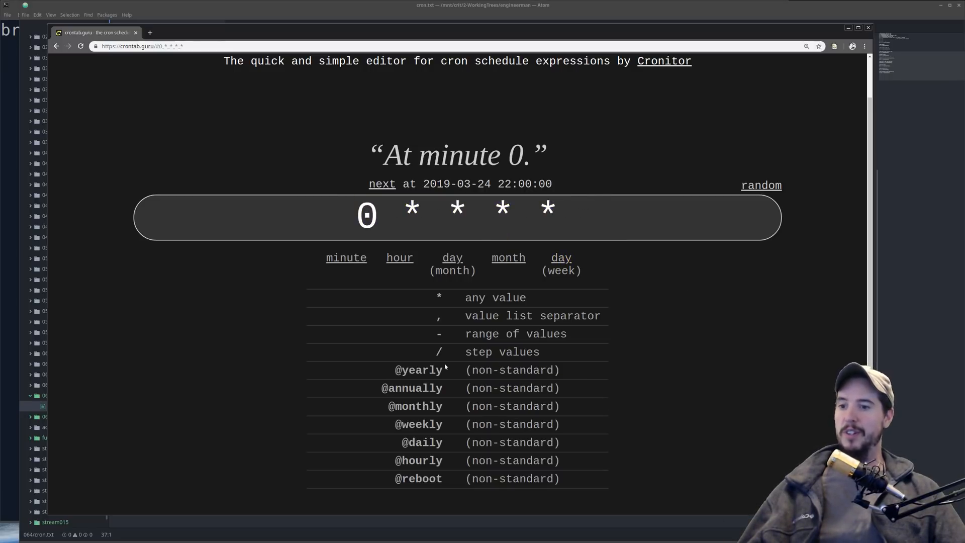
pyautogui.doubleClick(418, 460)
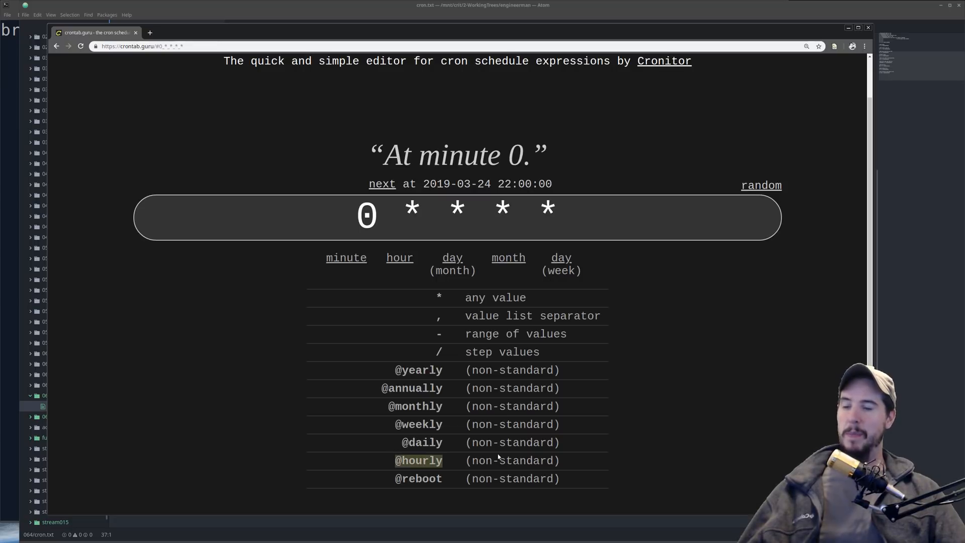